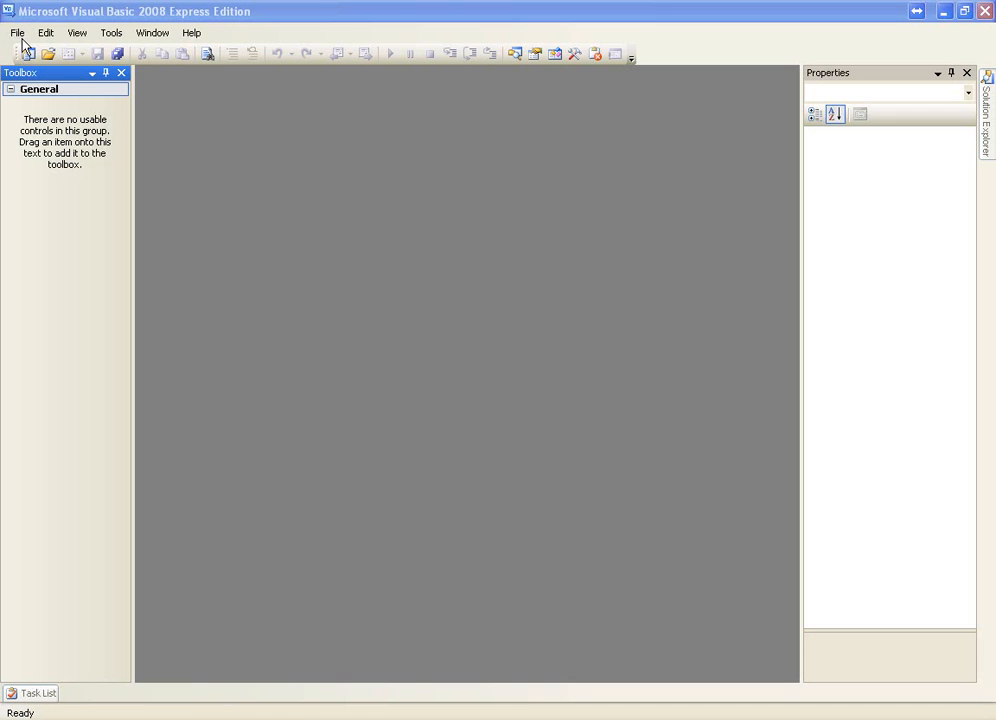
mouse_move(18, 48)
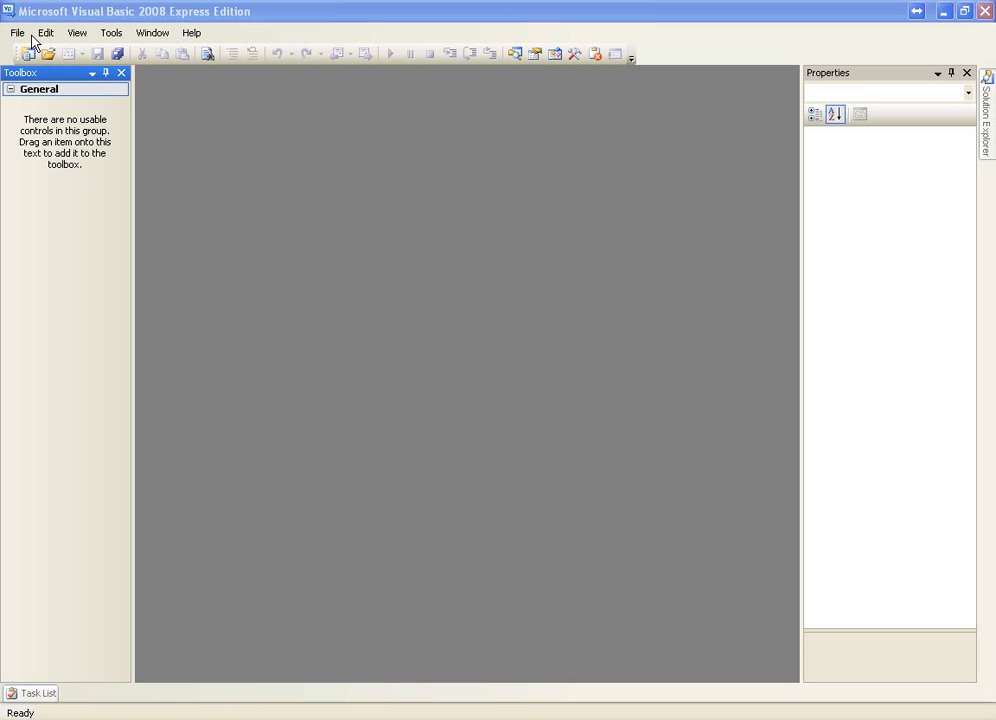
Create a new Windows Forms Application project named 'Try Catch'.
click(16, 32)
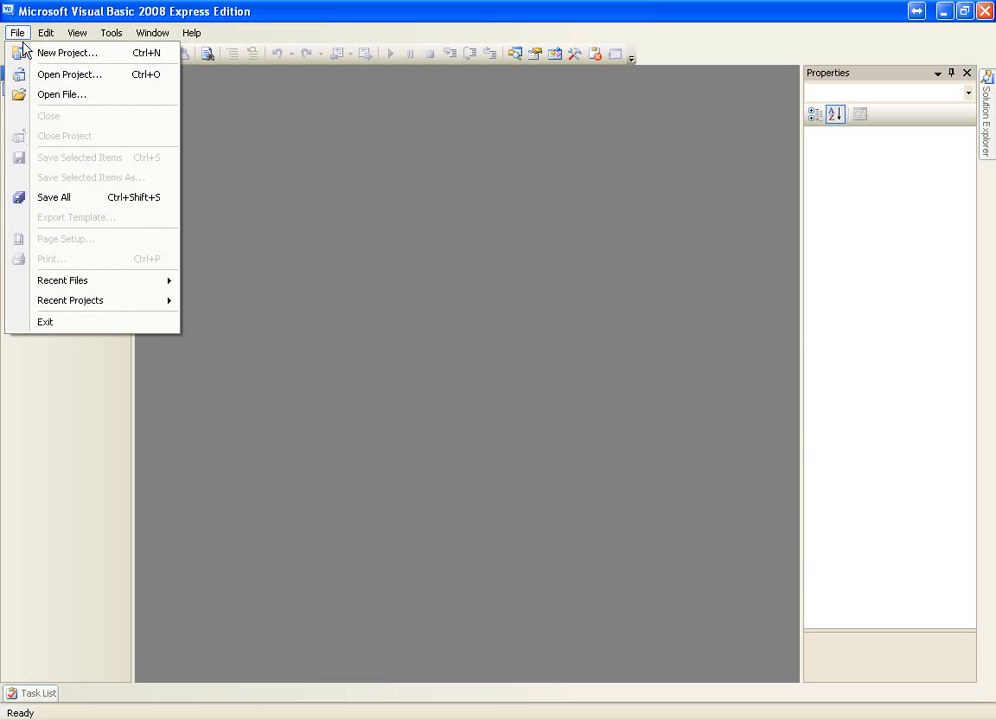
click(67, 52)
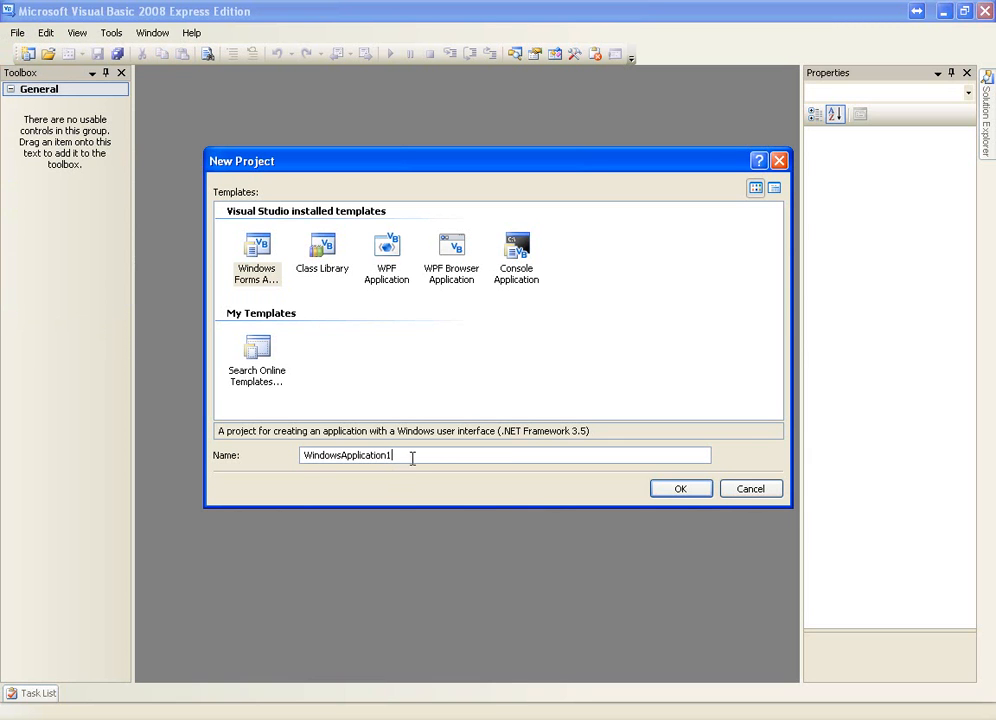
text(Try Catch)
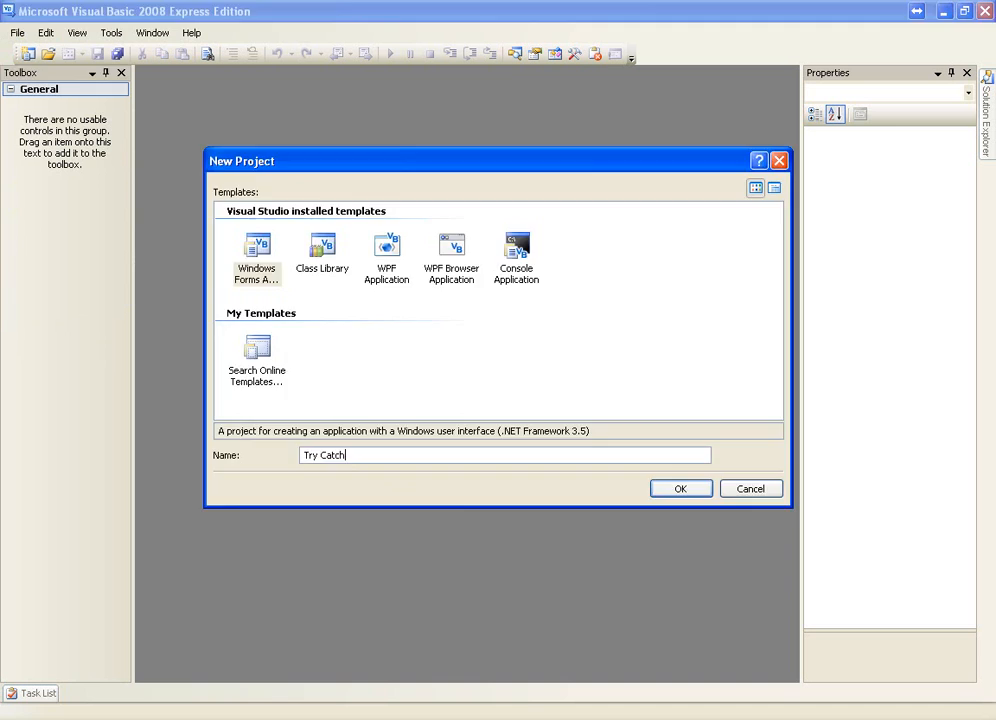
click(680, 488)
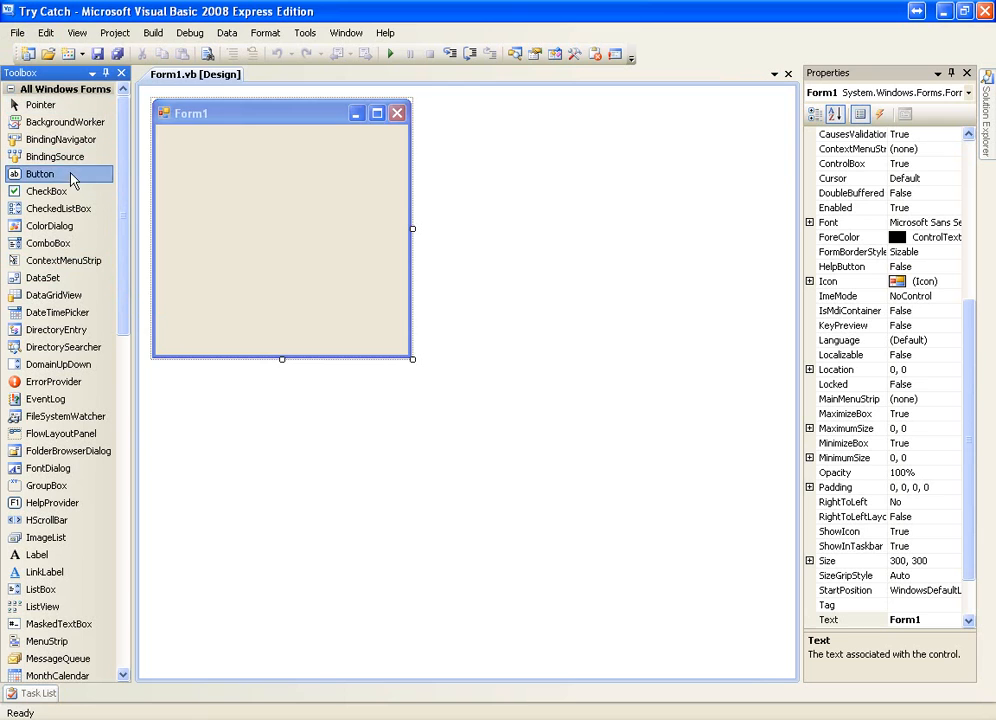
Add a text box and a button captioned 'Start Process' to Form1, shortening the form.
drag(40, 174, 278, 194)
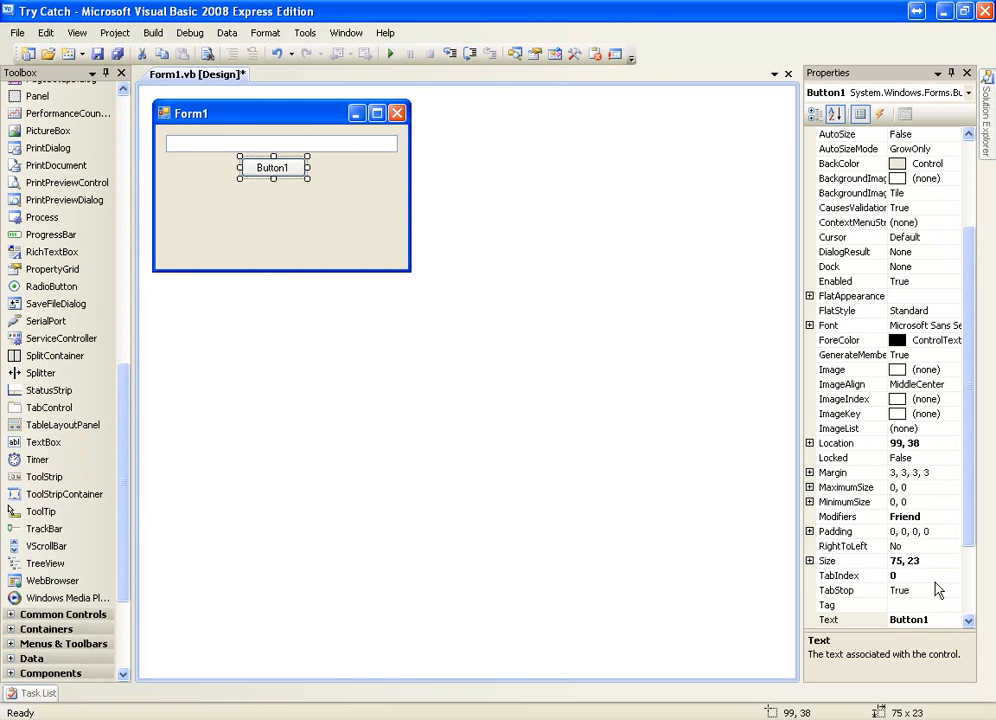
text(S)
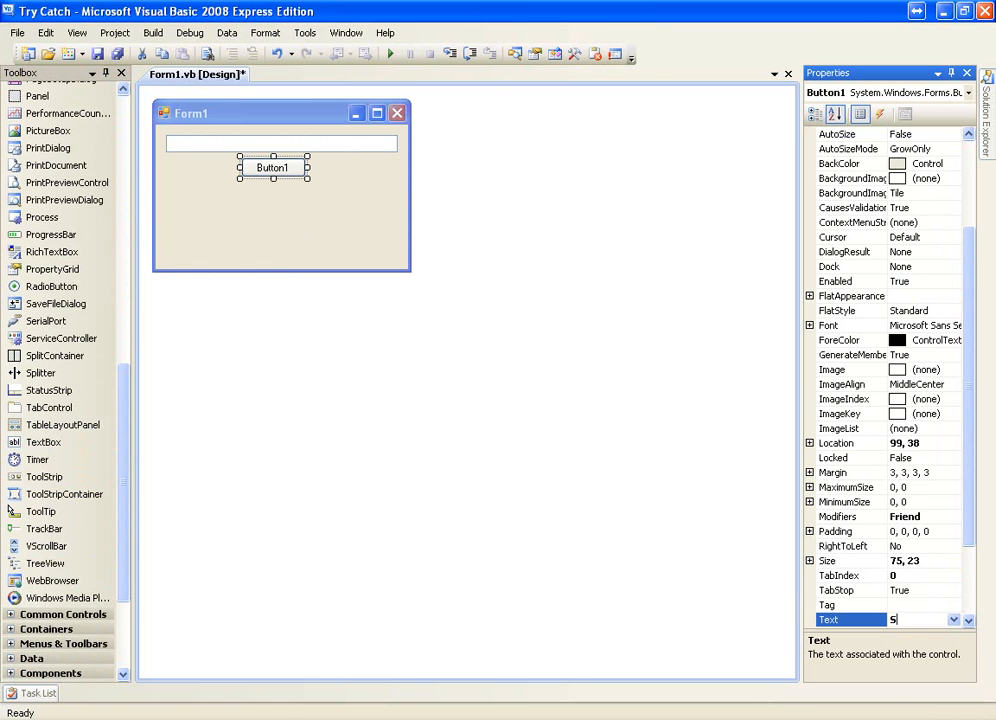
text(art Process)
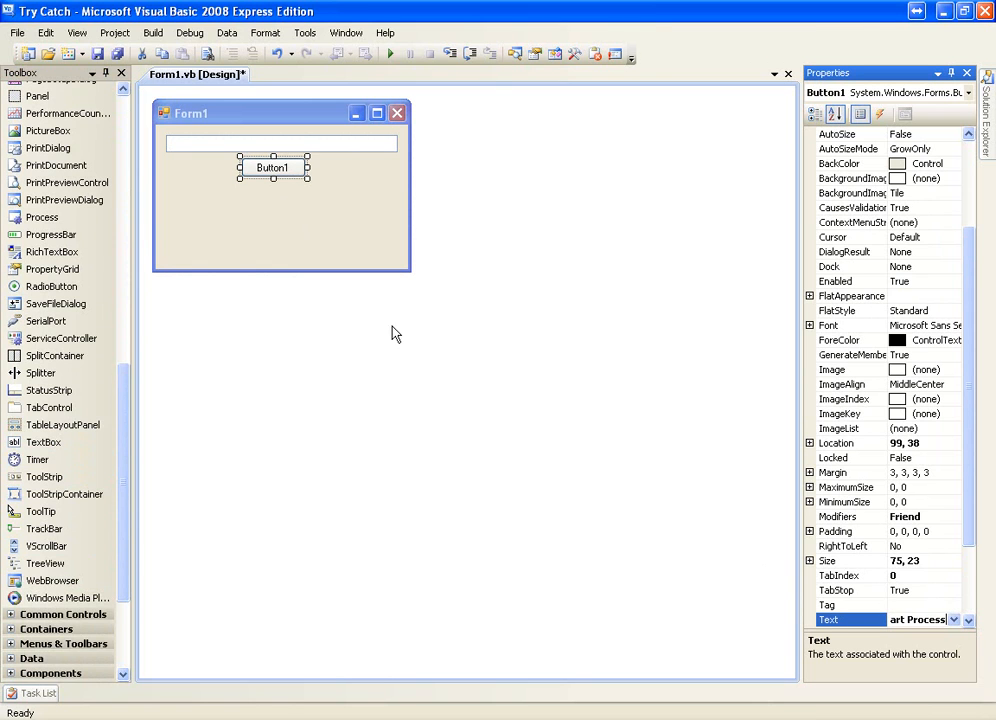
text(Start Process)
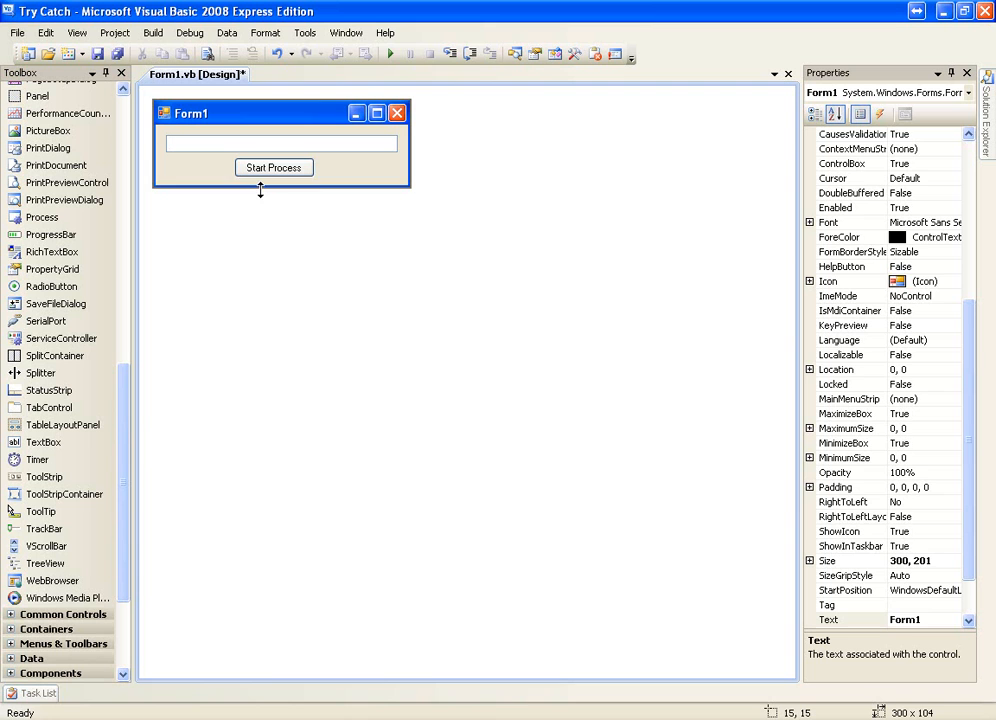
click(274, 167)
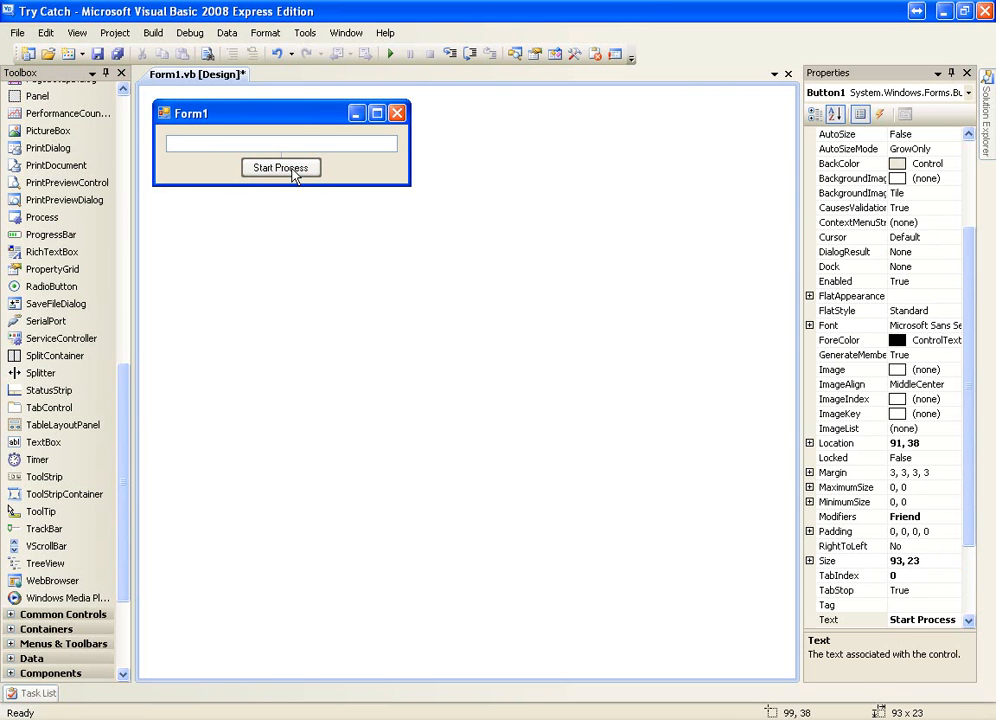
Add Process.Start(TextBox1.Text) to the Start Process button's Click handler.
double_click(281, 167)
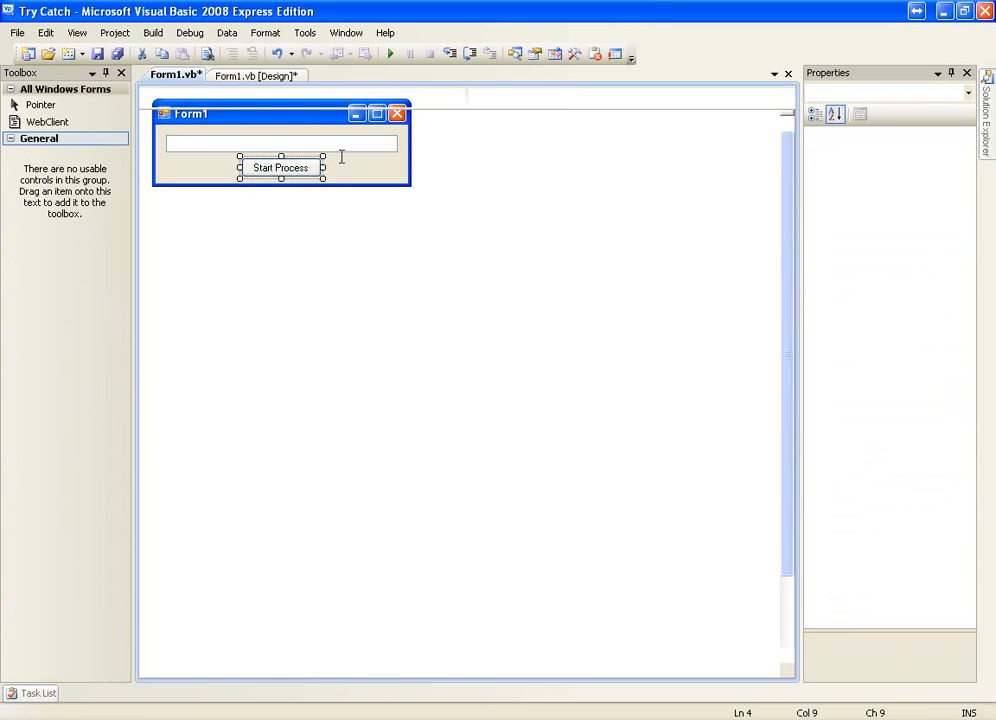
double_click(280, 167)
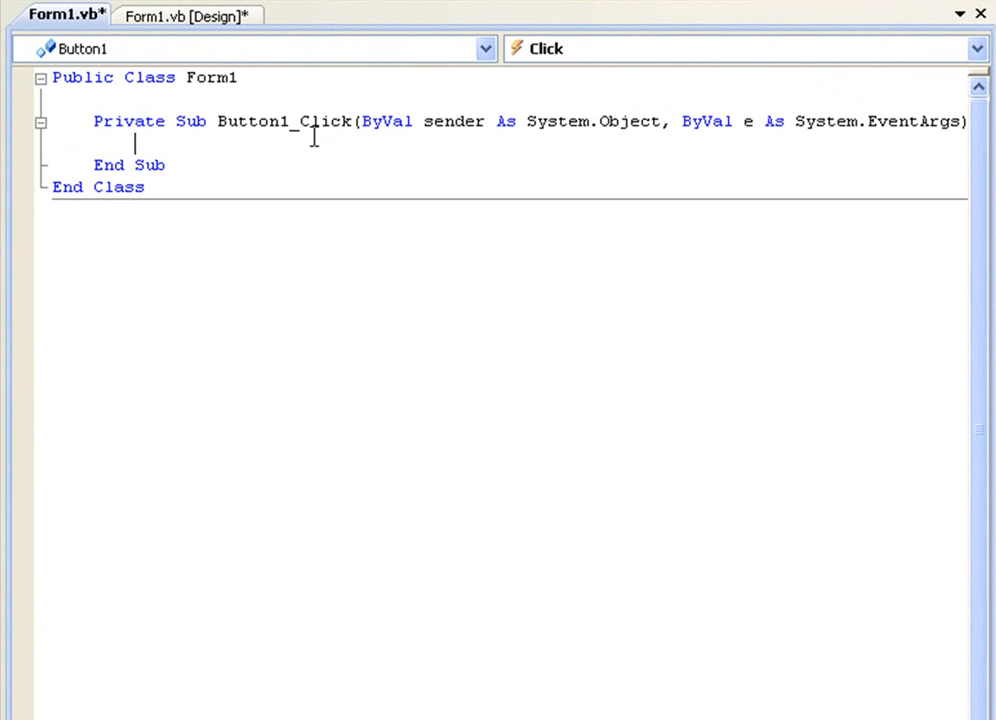
text(Process.Start(textBox1.Text)
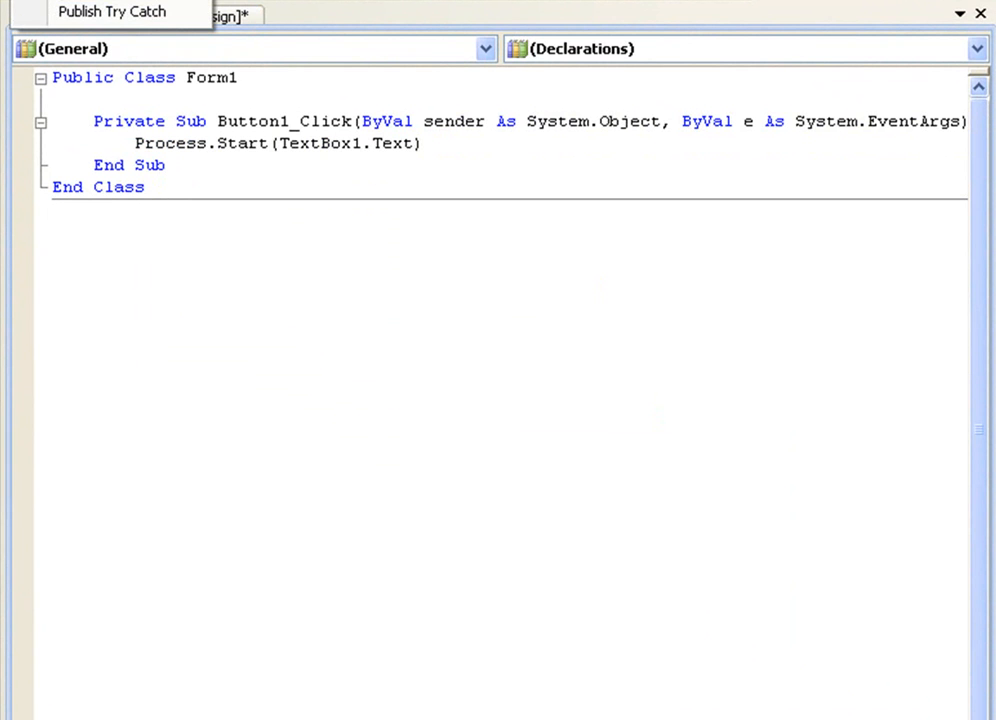
Save all project files under the name 'Try Catch' on the Desktop.
click(14, 31)
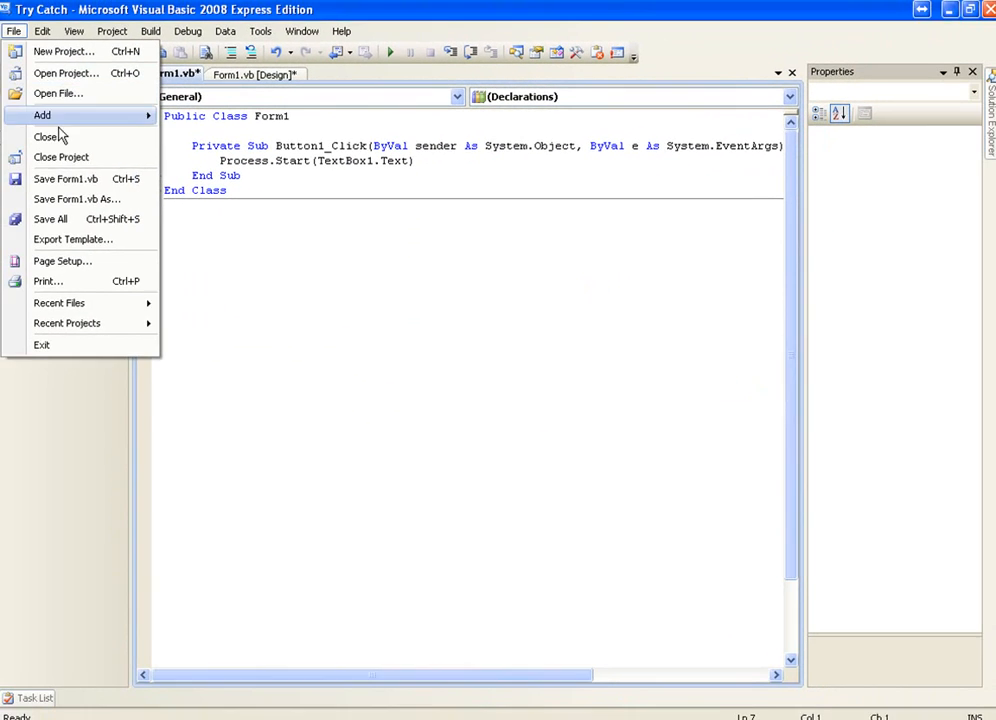
click(61, 157)
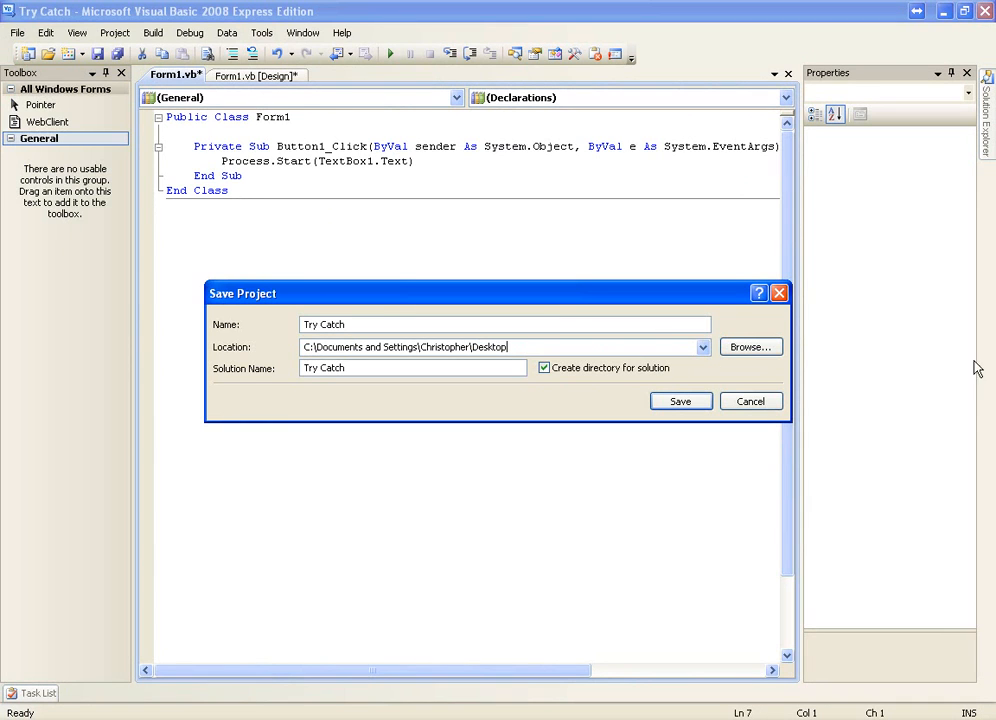
mouse_move(665, 395)
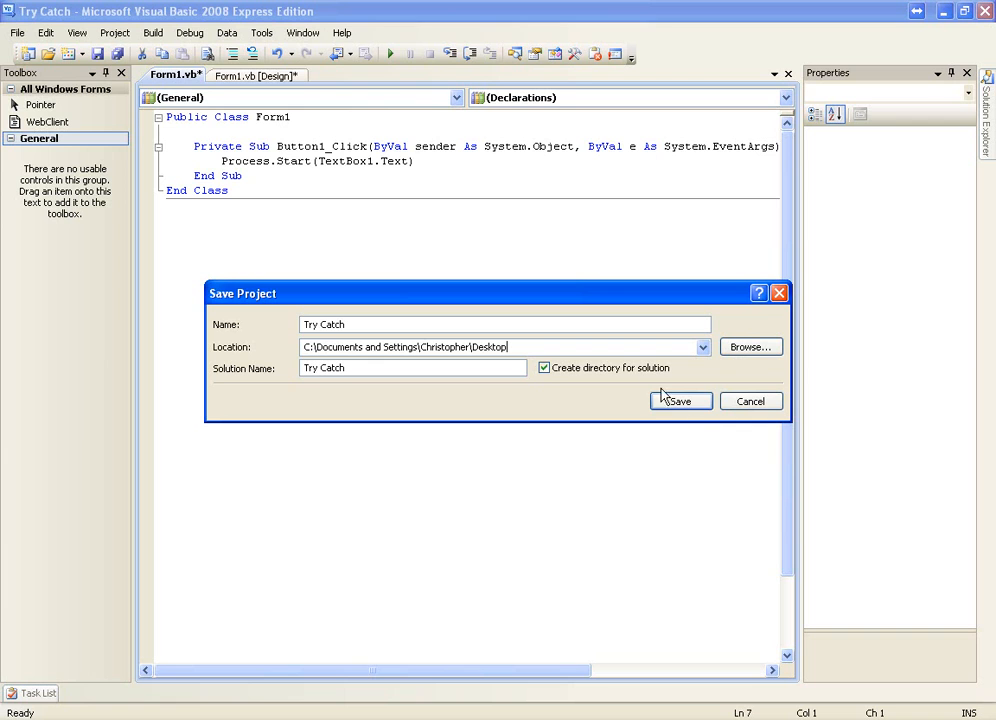
click(680, 401)
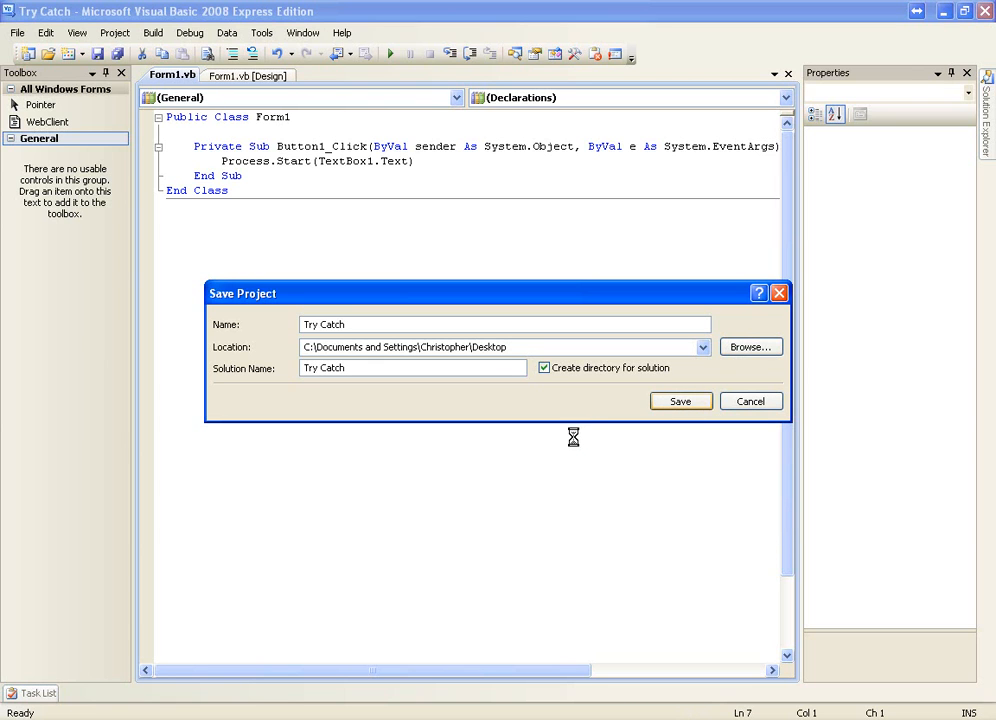
click(680, 401)
text(C)
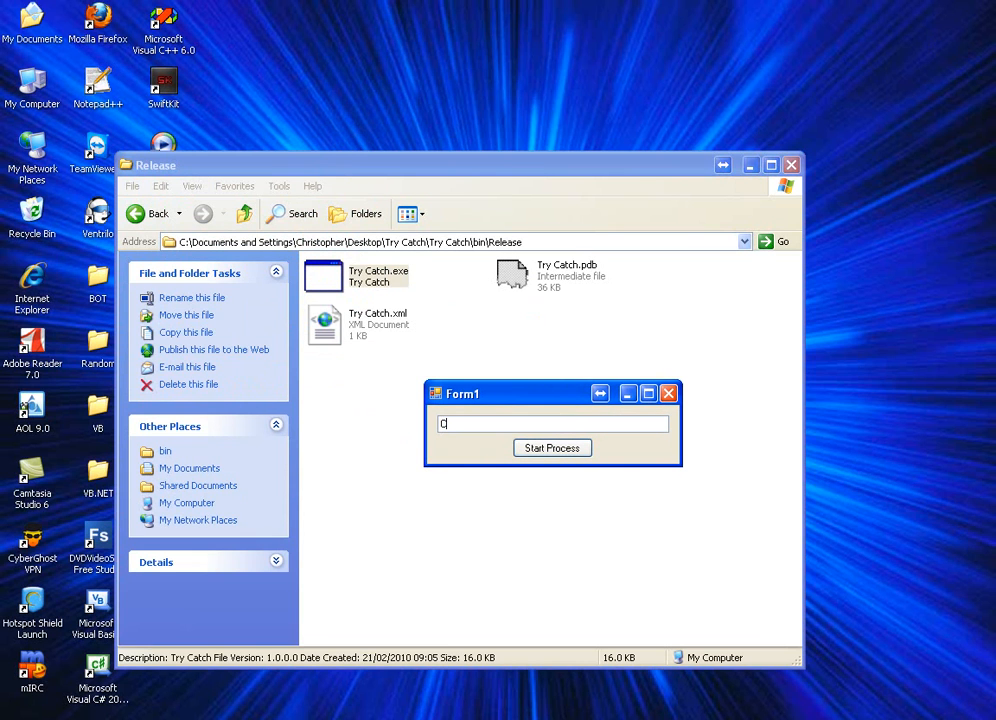
Run the built app with C:\whatever.exe and quit after the unhandled file-not-found exception.
text(:\)
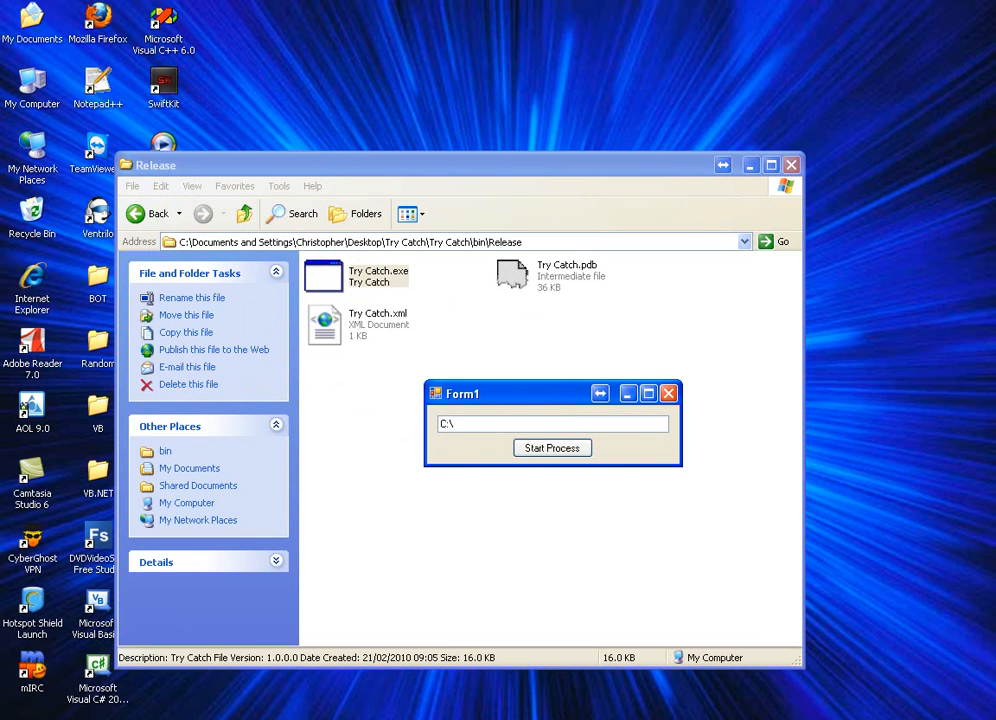
text(whatever.exe)
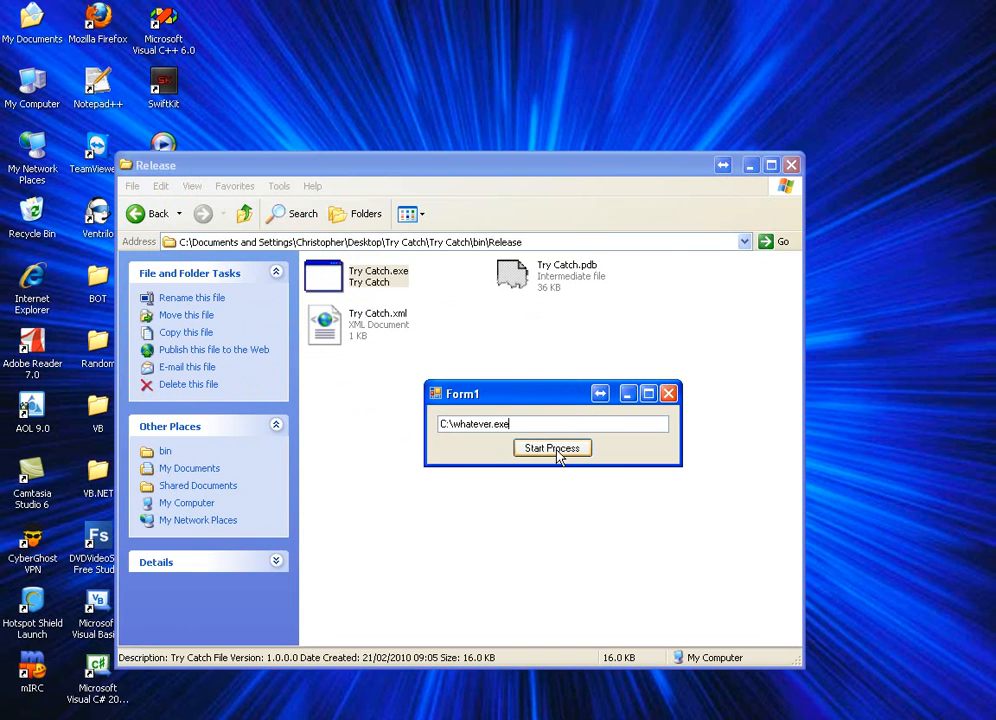
click(552, 447)
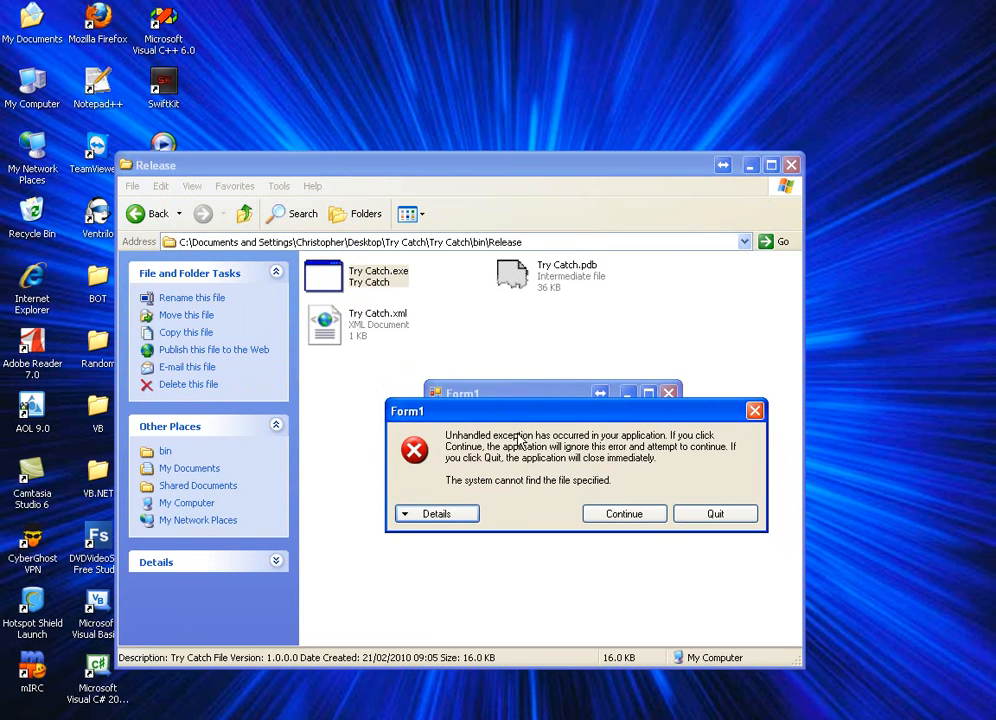
mouse_move(695, 448)
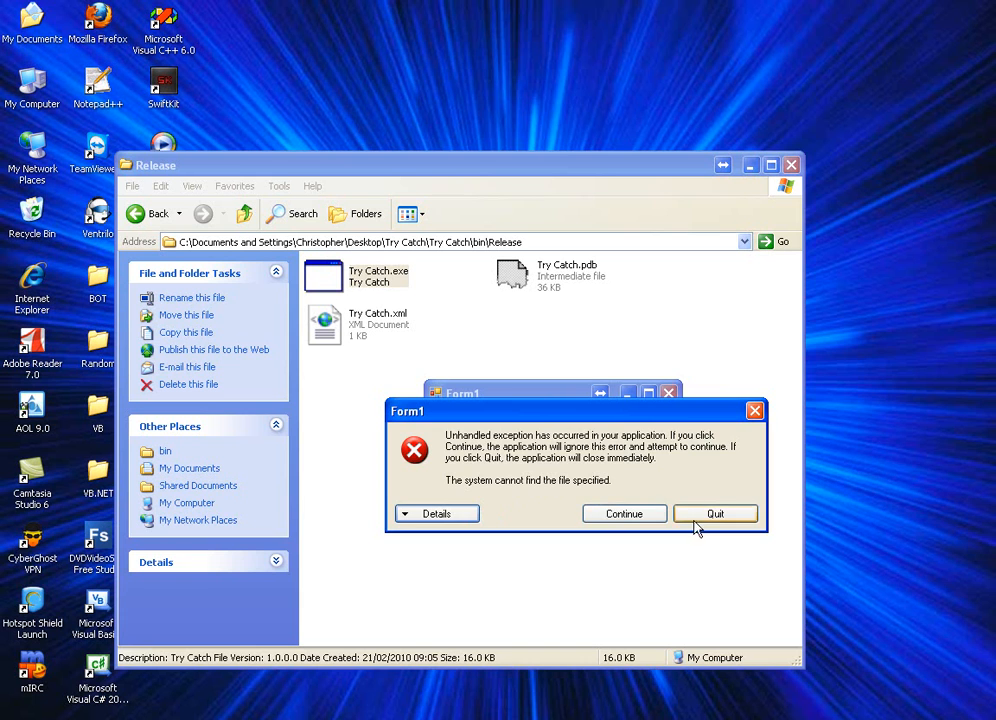
click(714, 513)
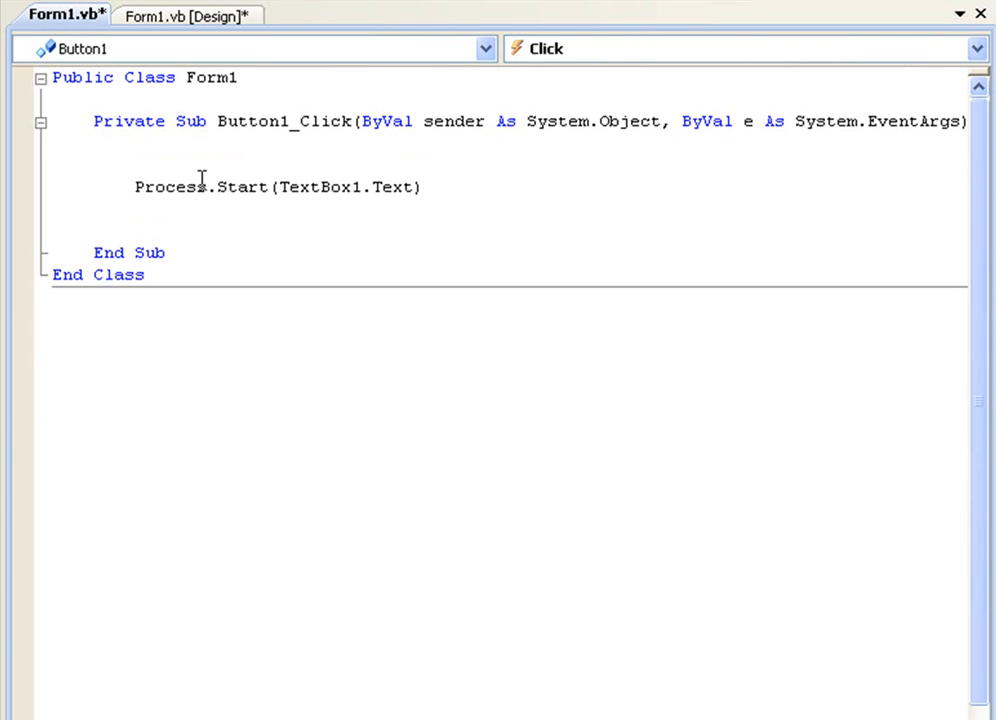
Wrap the Process.Start line in a Try ... End Try block.
text(Try)
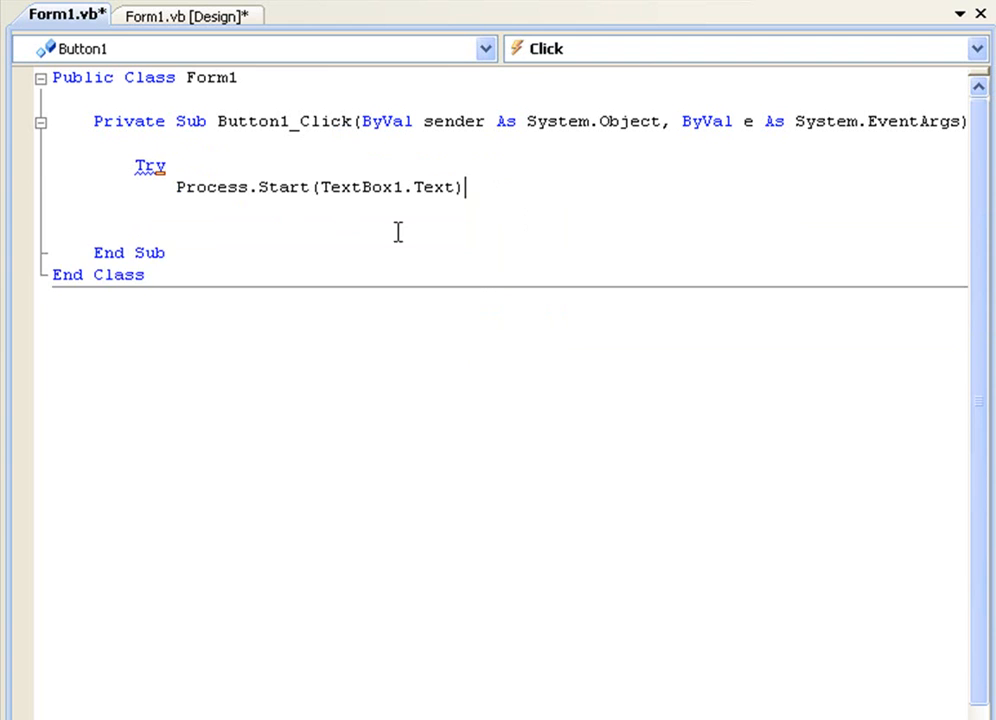
text(End Try)
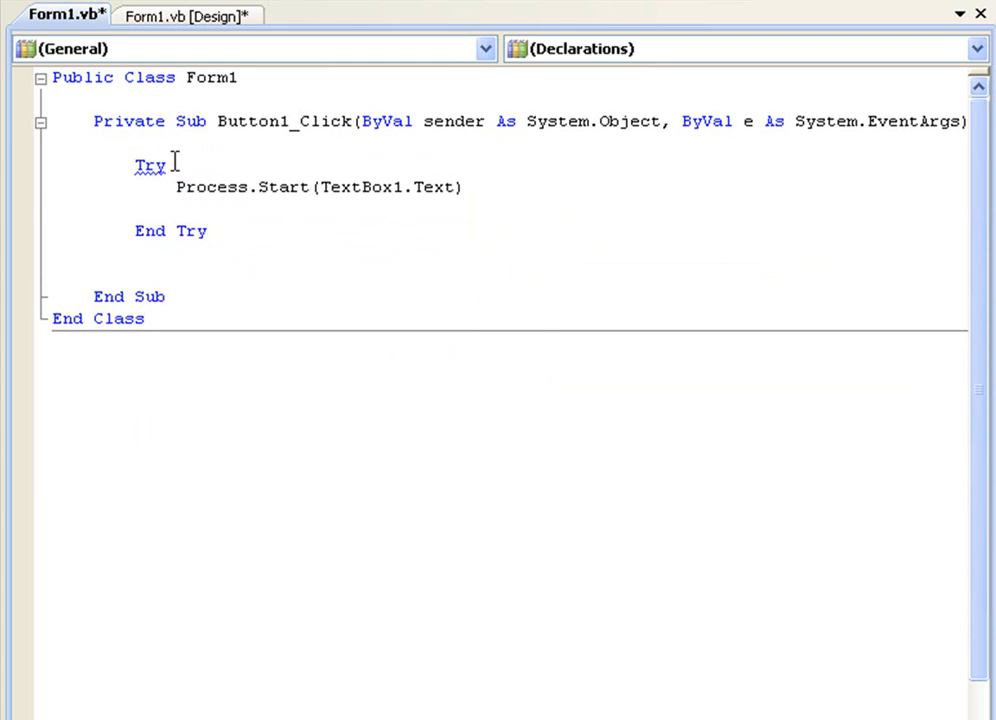
click(475, 187)
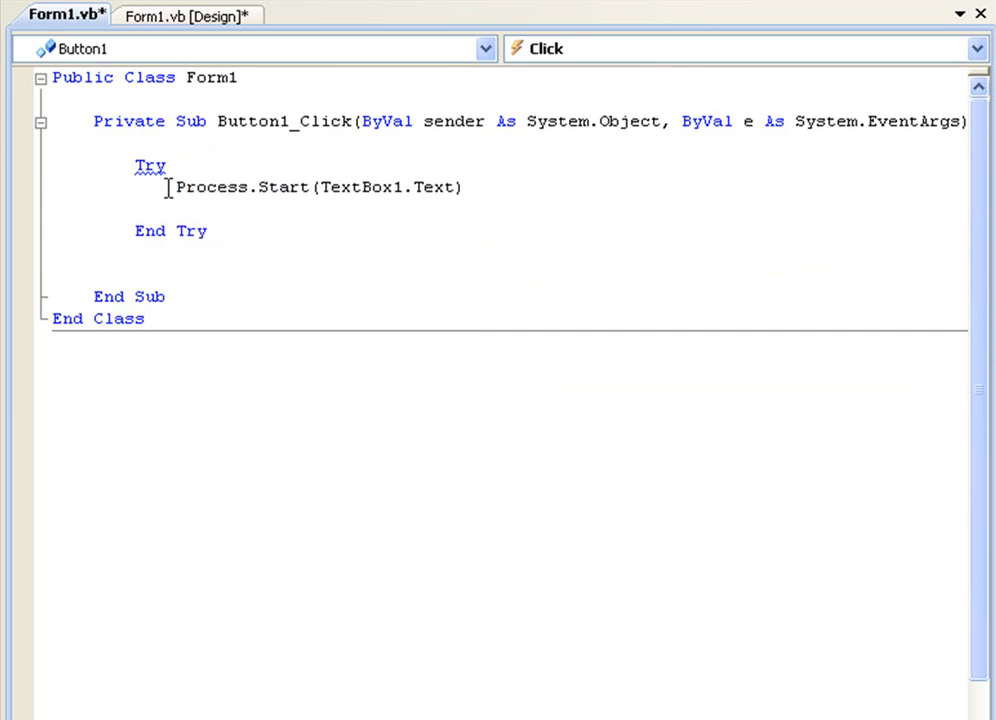
mouse_move(625, 121)
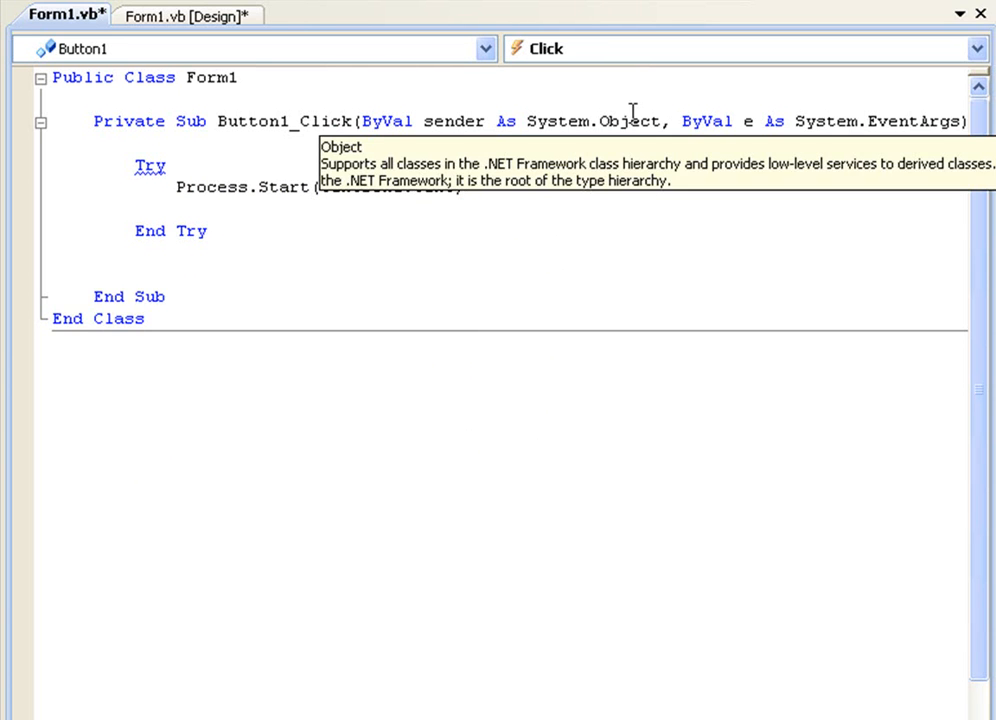
Add 'Catch ex As Exception' that shows ex.Message in a MessageBox.
text(c)
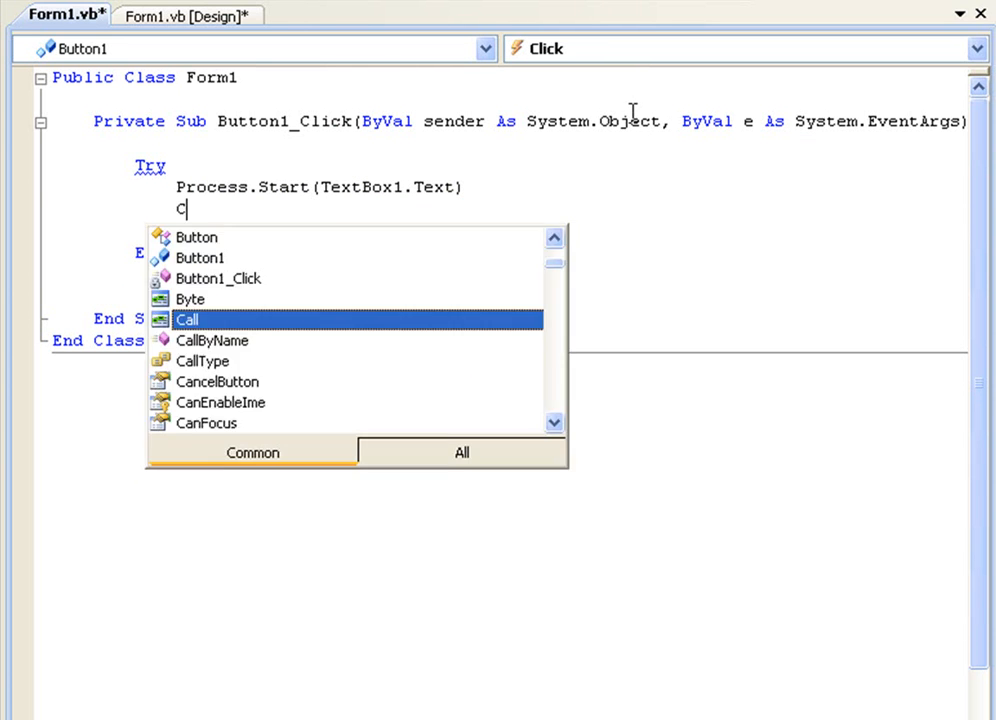
text(atch ex As e)
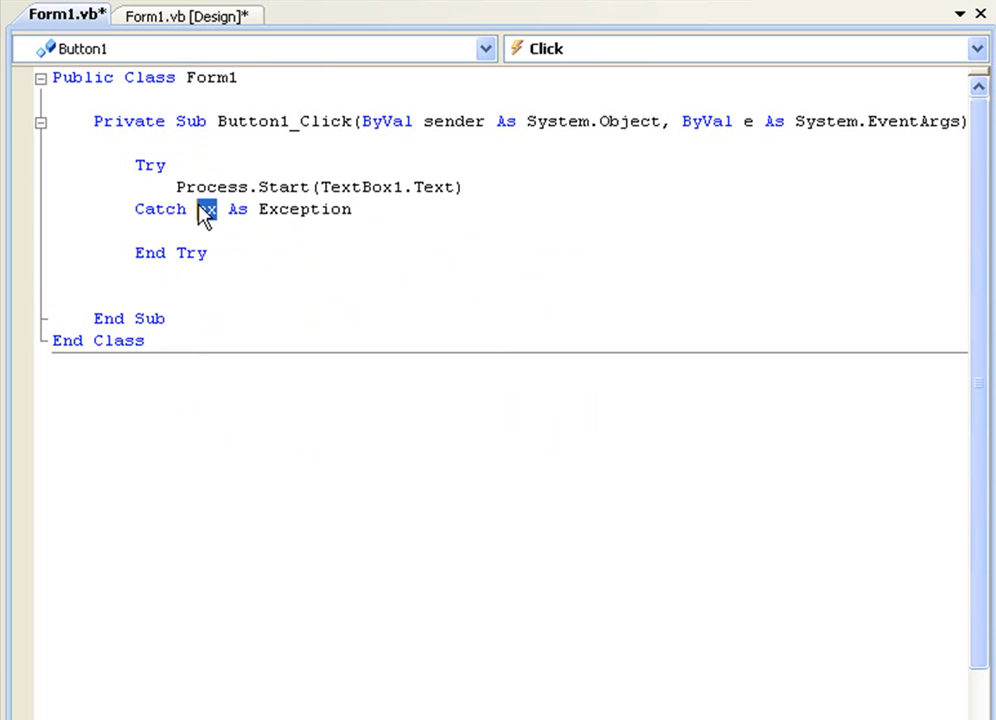
text(ex)
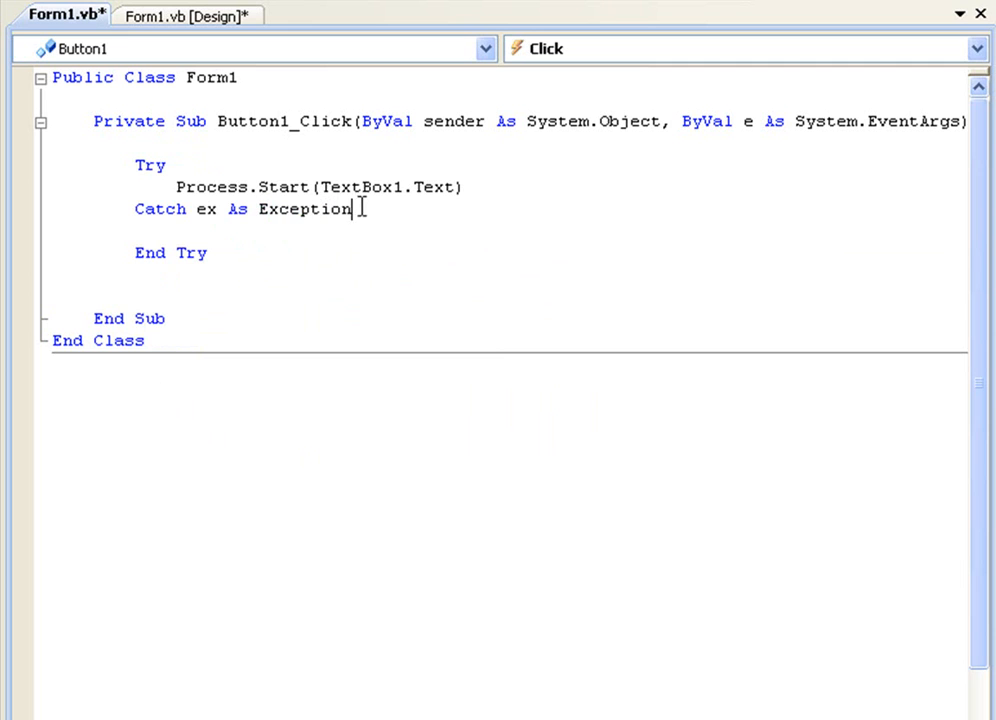
mouse_move(350, 187)
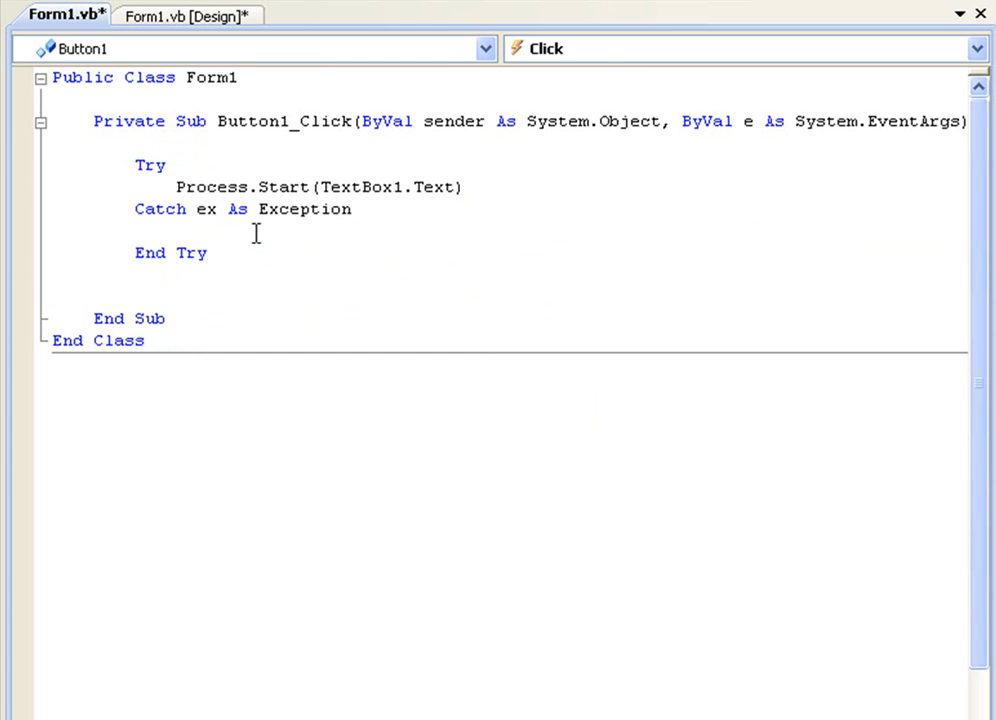
text(messagebx)
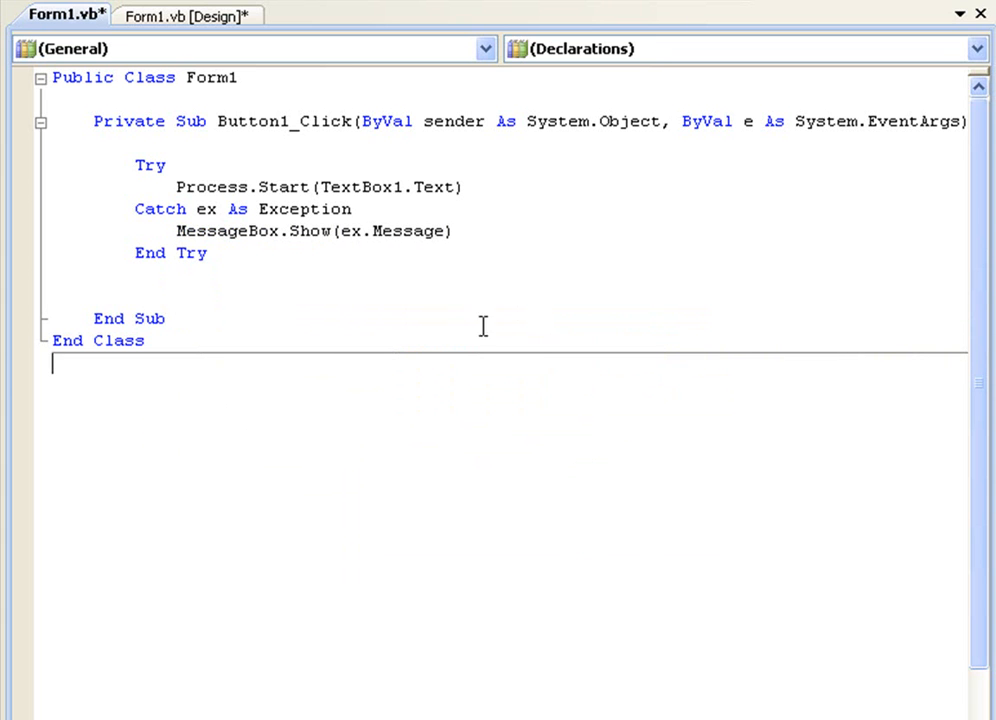
double_click(393, 231)
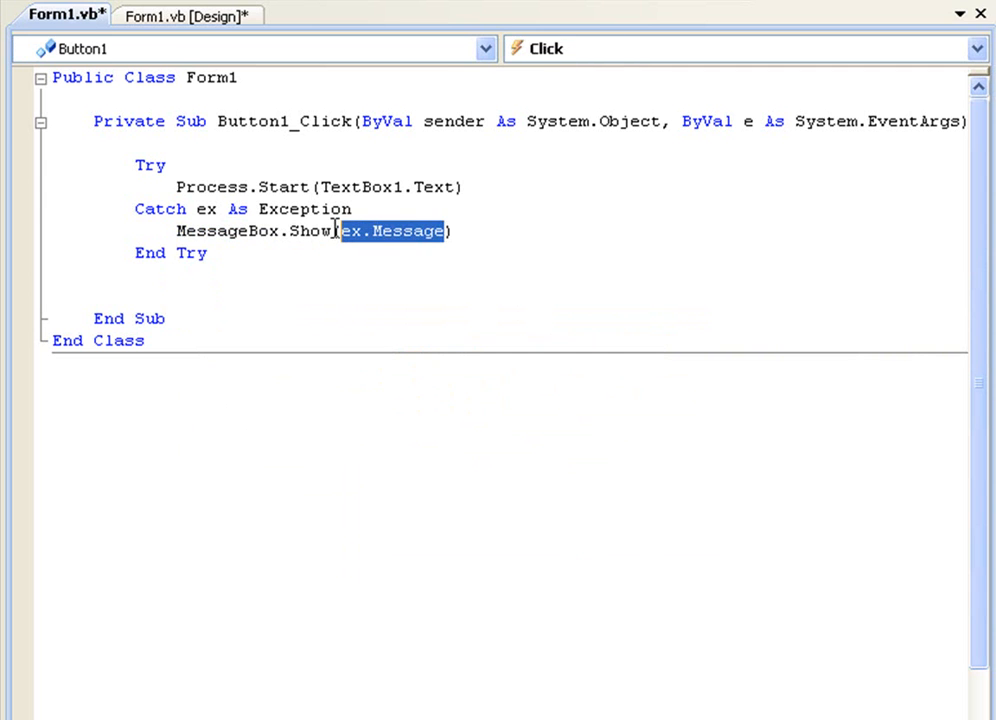
mouse_move(289, 187)
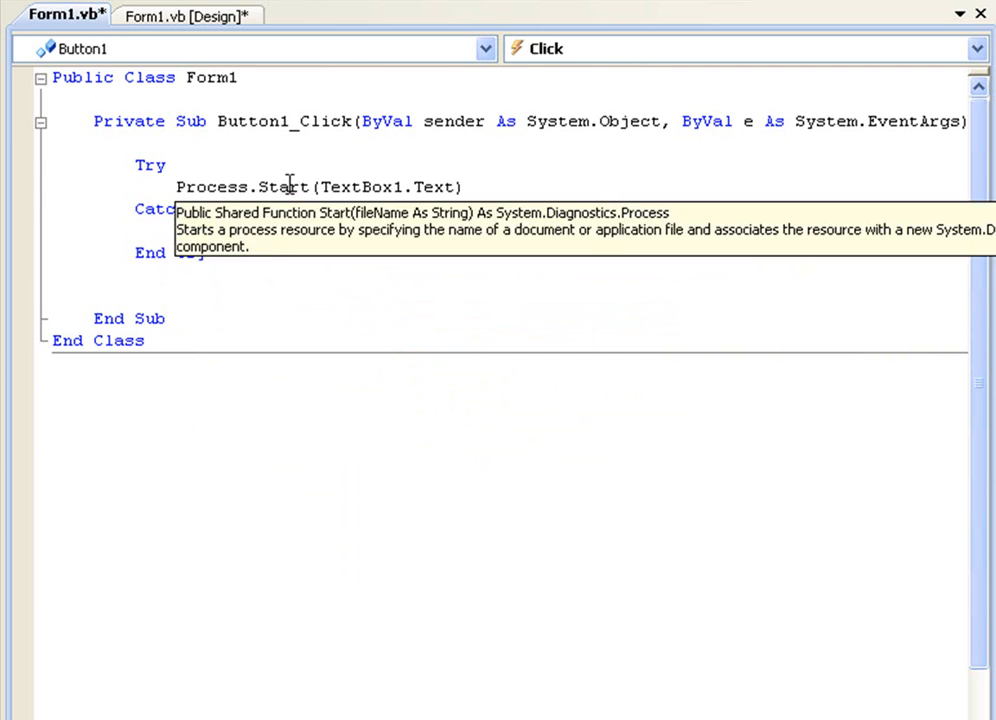
click(146, 27)
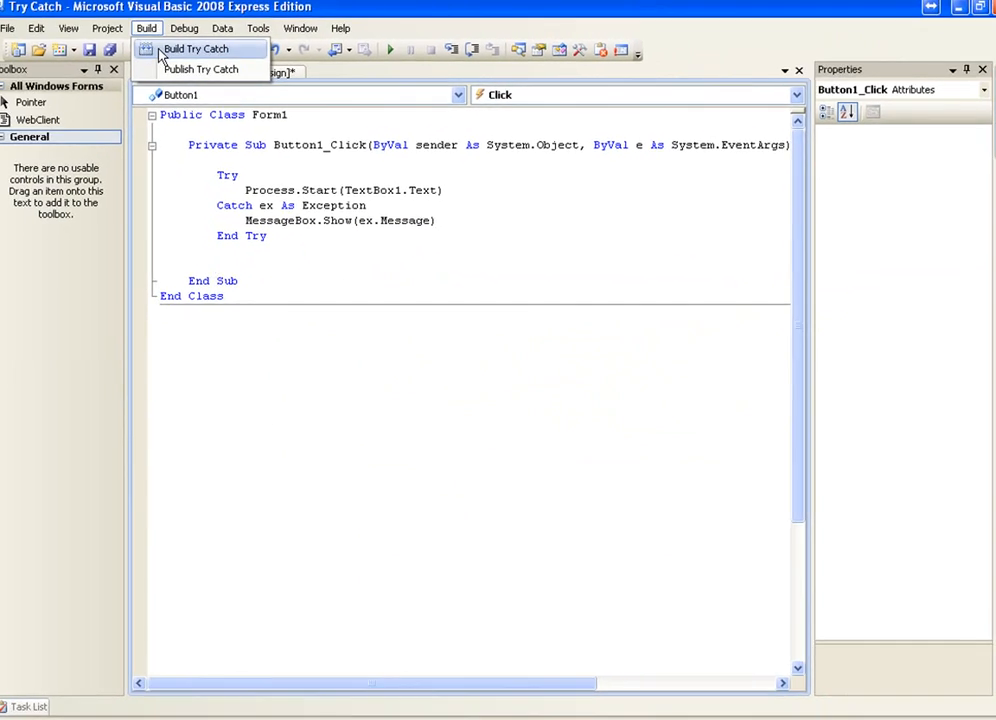
Rebuild, run with C:\whatever.exe, dismiss the cannot-find-file message, and close Form1.
click(196, 48)
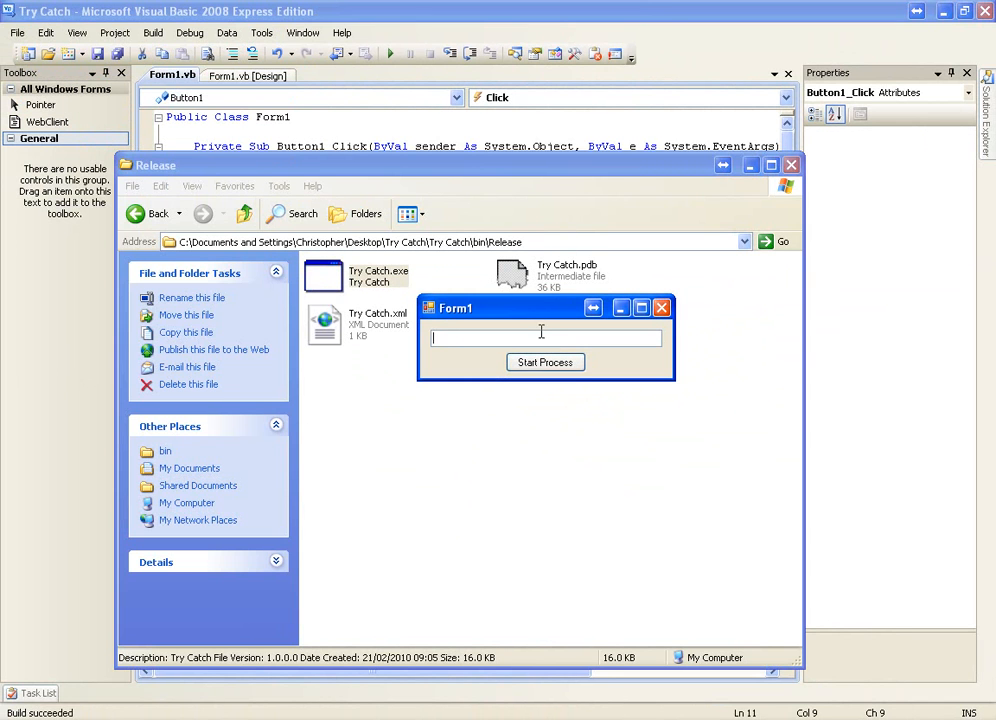
text(C:\win)
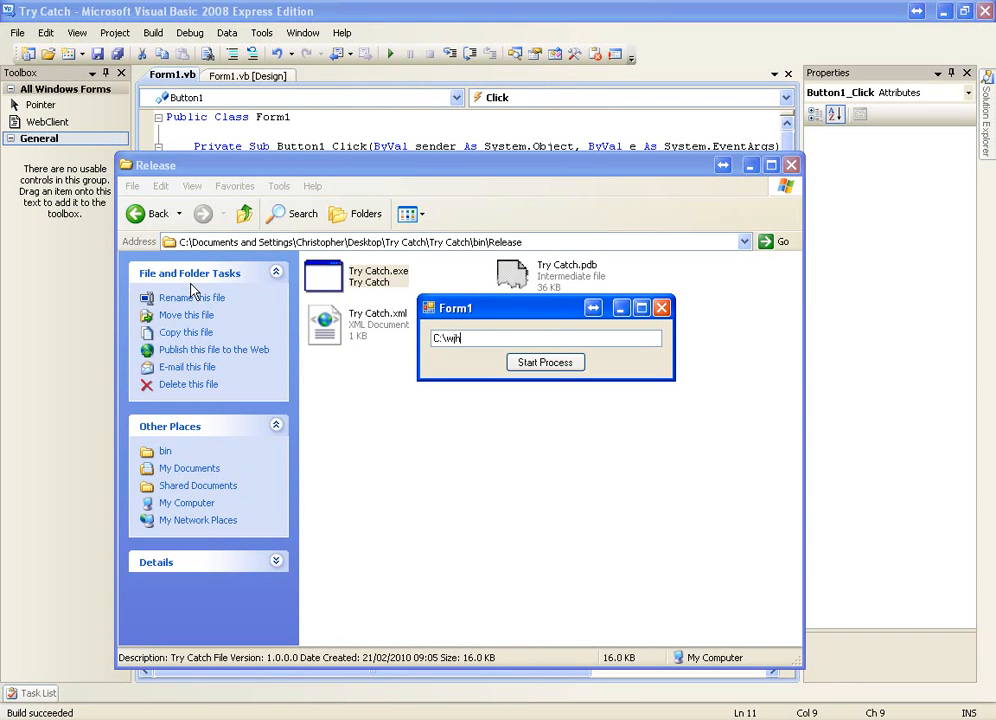
text(whatever)
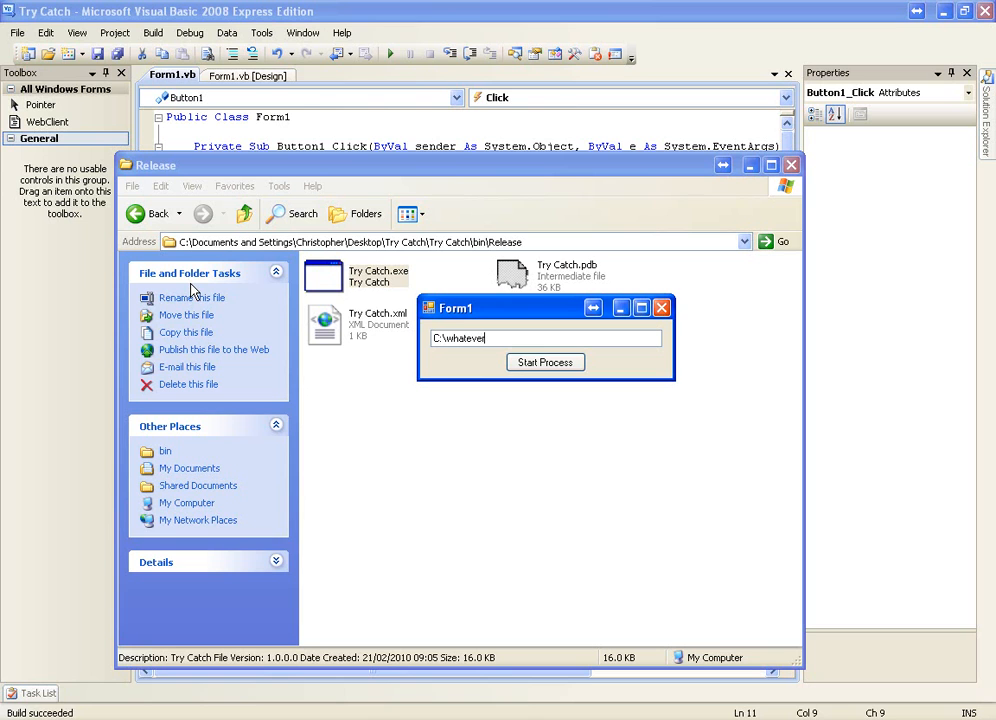
text(.exe)
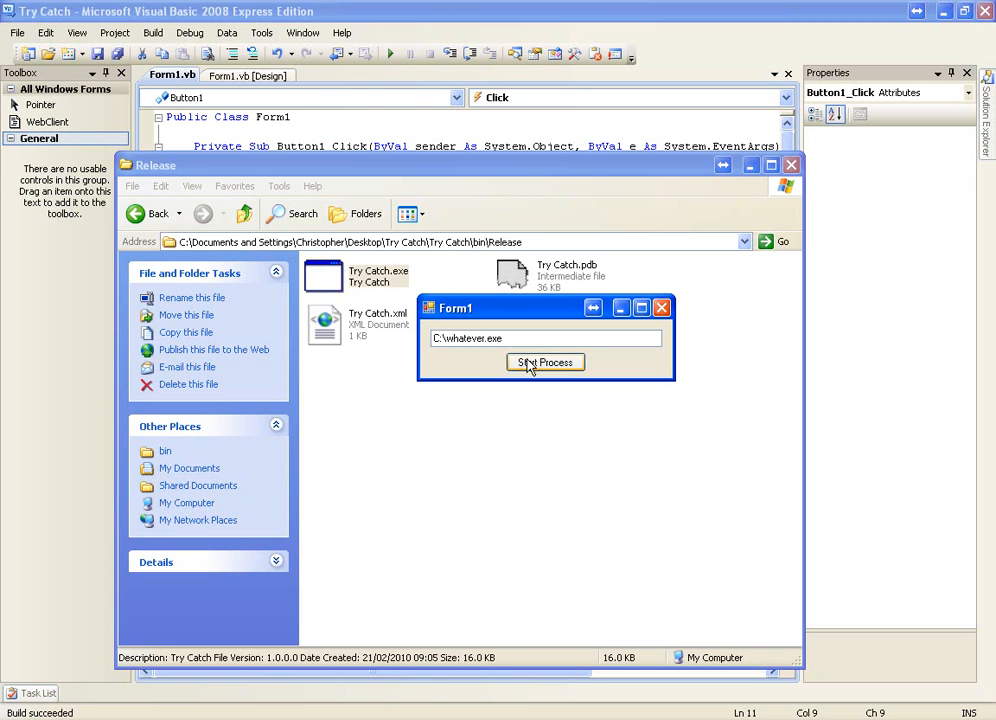
click(545, 362)
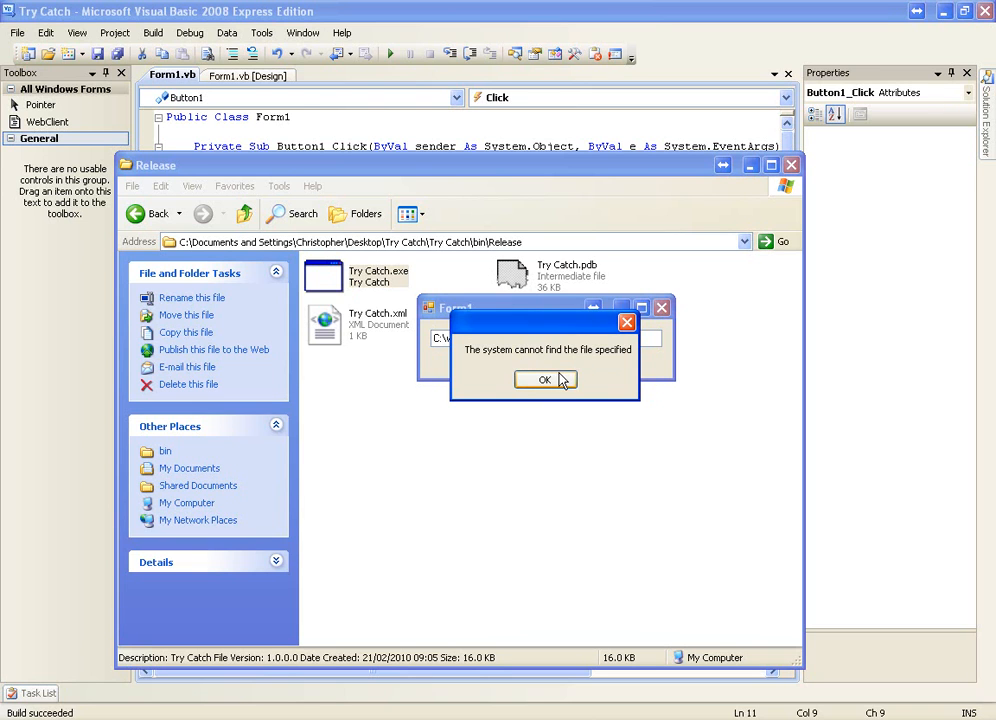
click(544, 379)
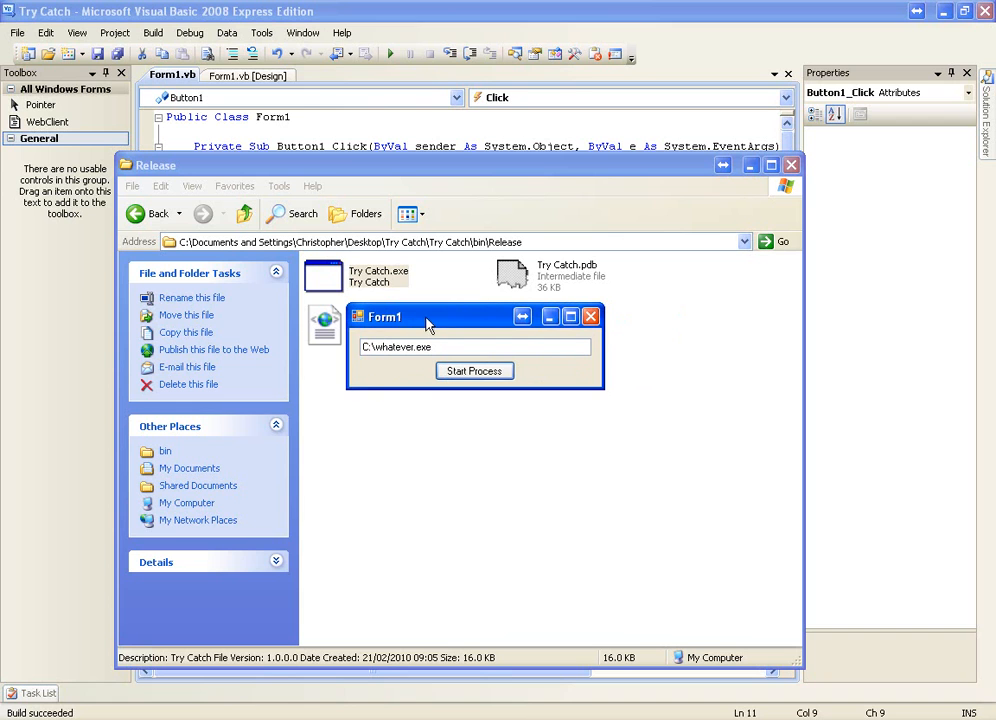
mouse_move(591, 317)
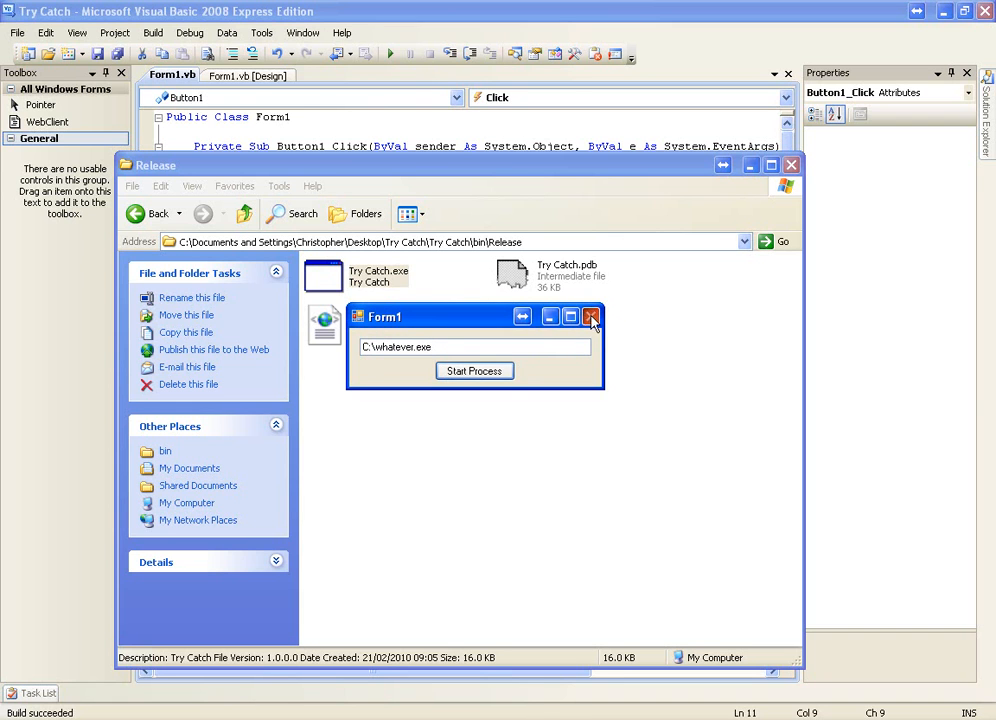
click(591, 316)
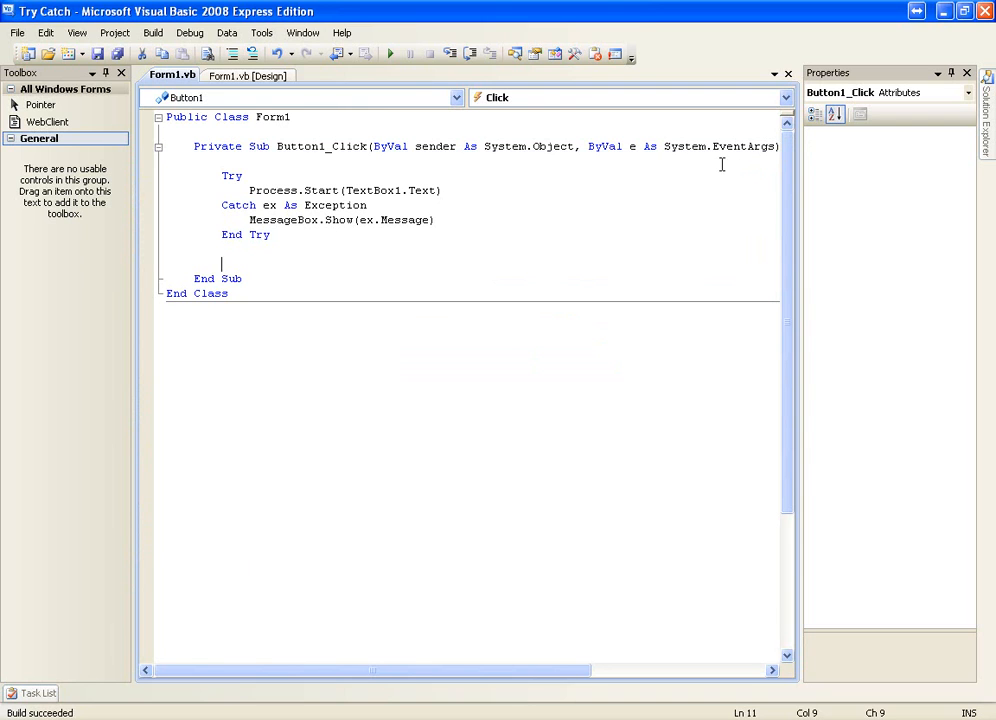
mouse_move(261, 175)
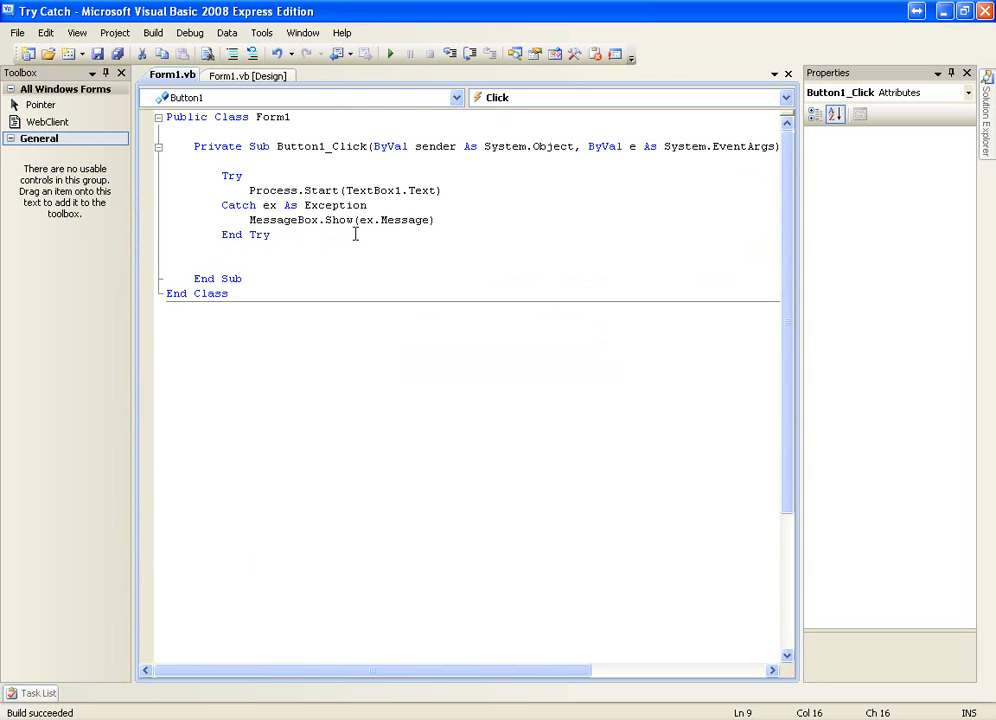
mouse_move(228, 105)
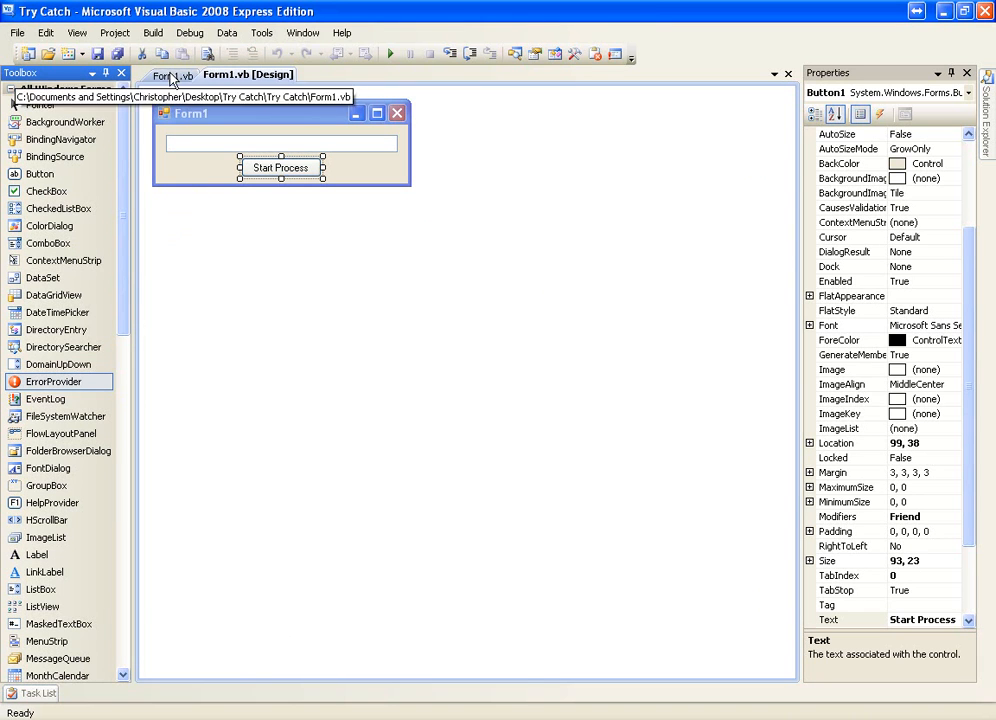
click(170, 75)
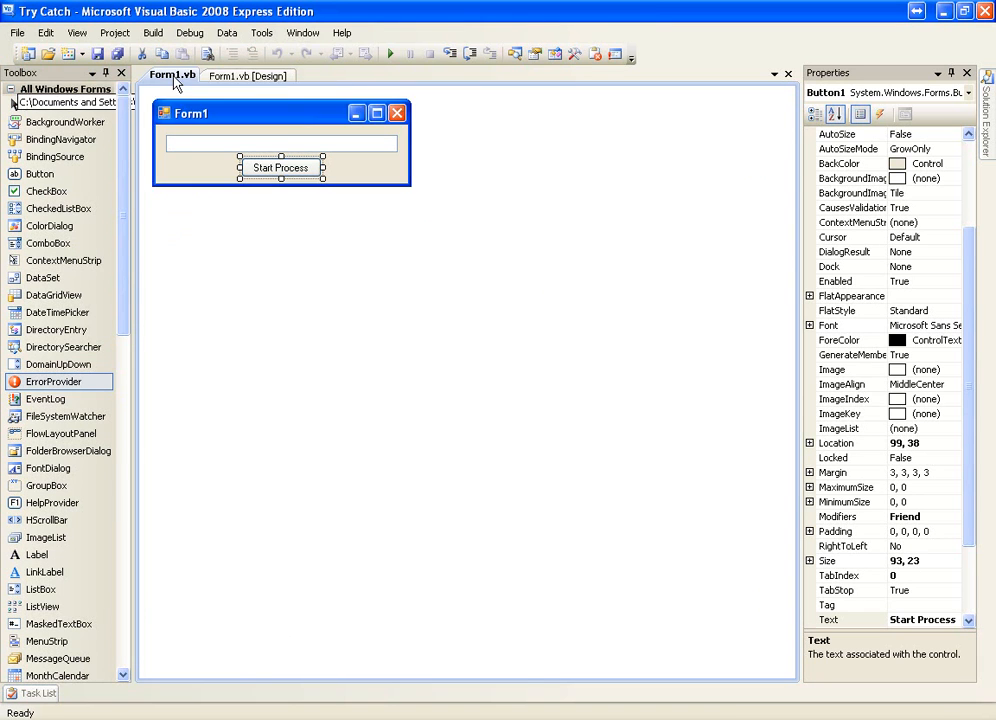
double_click(281, 167)
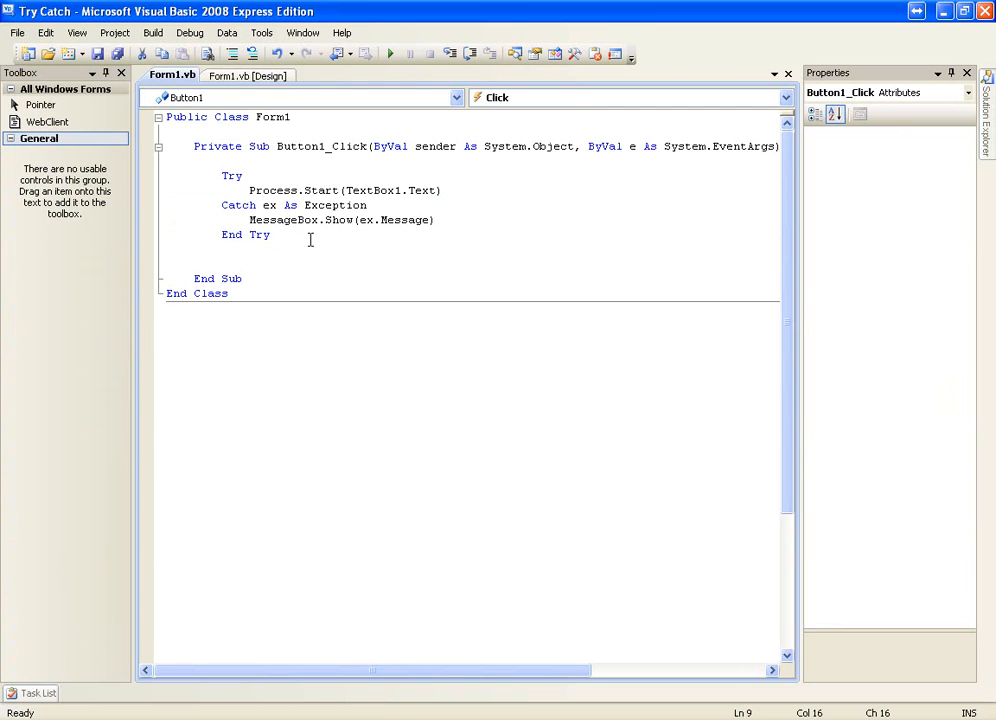
Add the declaration 'dim whatever as string' on the line below End Try.
text(d)
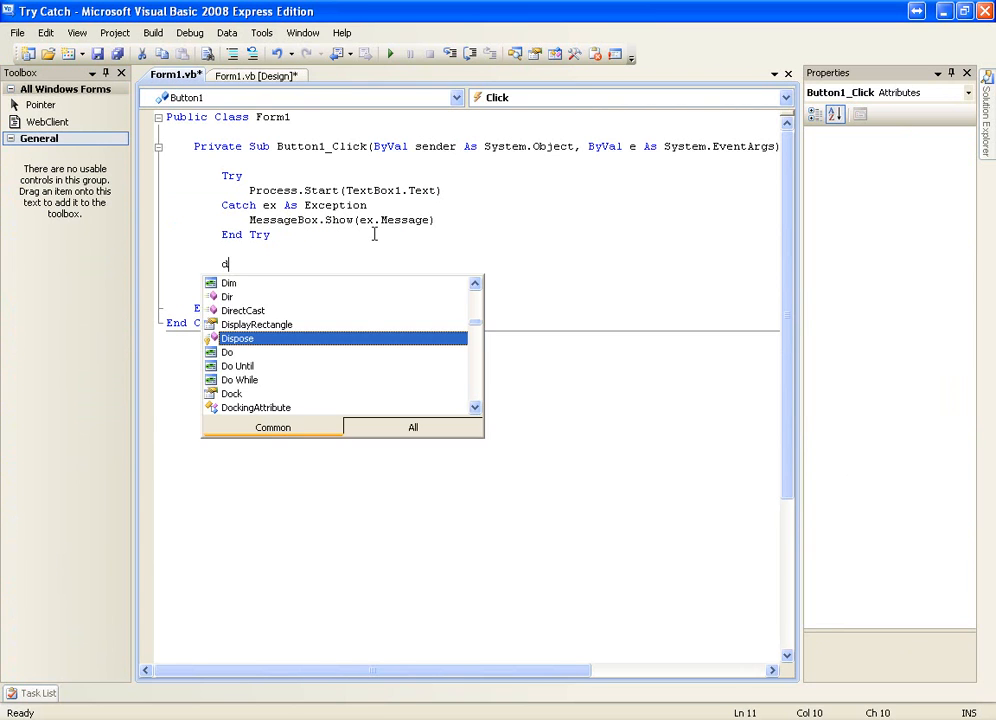
text(lm)
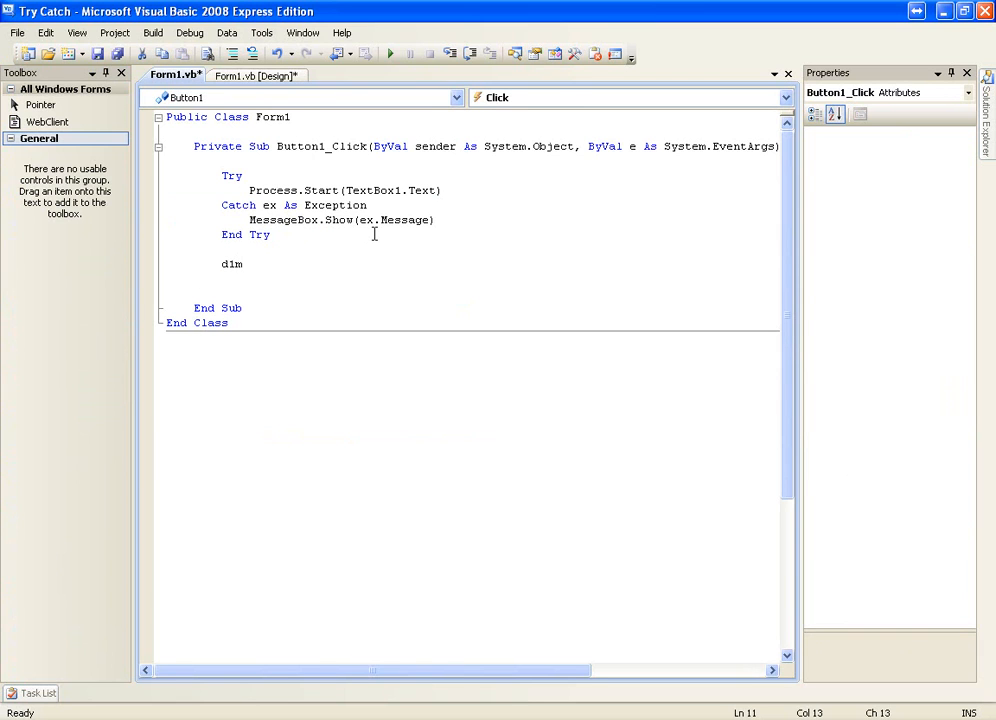
text(whatever as s)
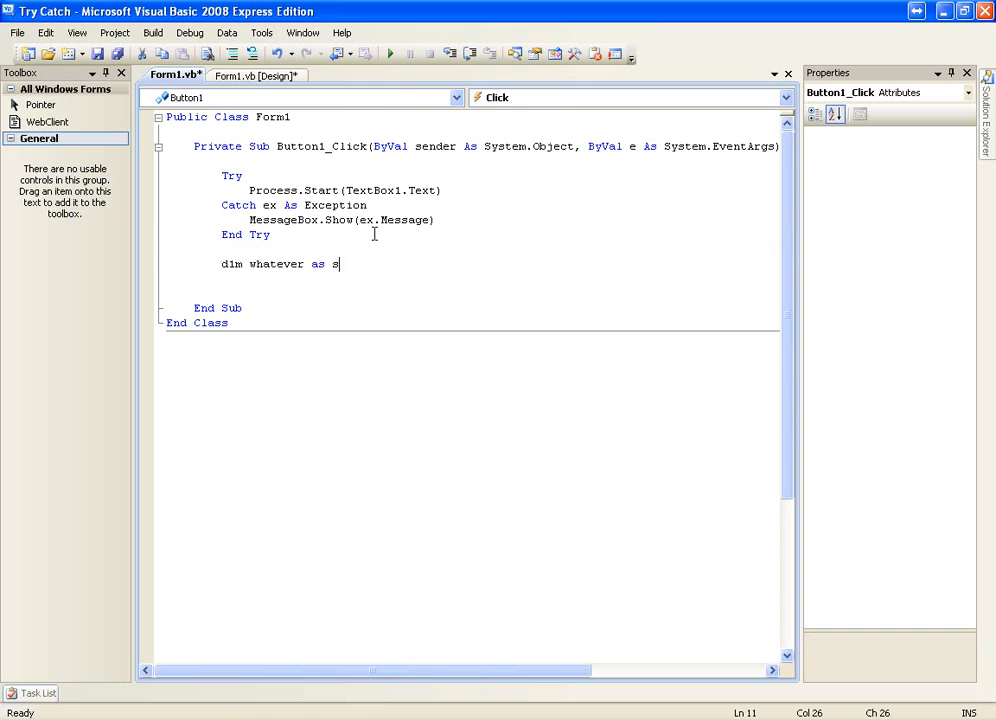
text(tring)
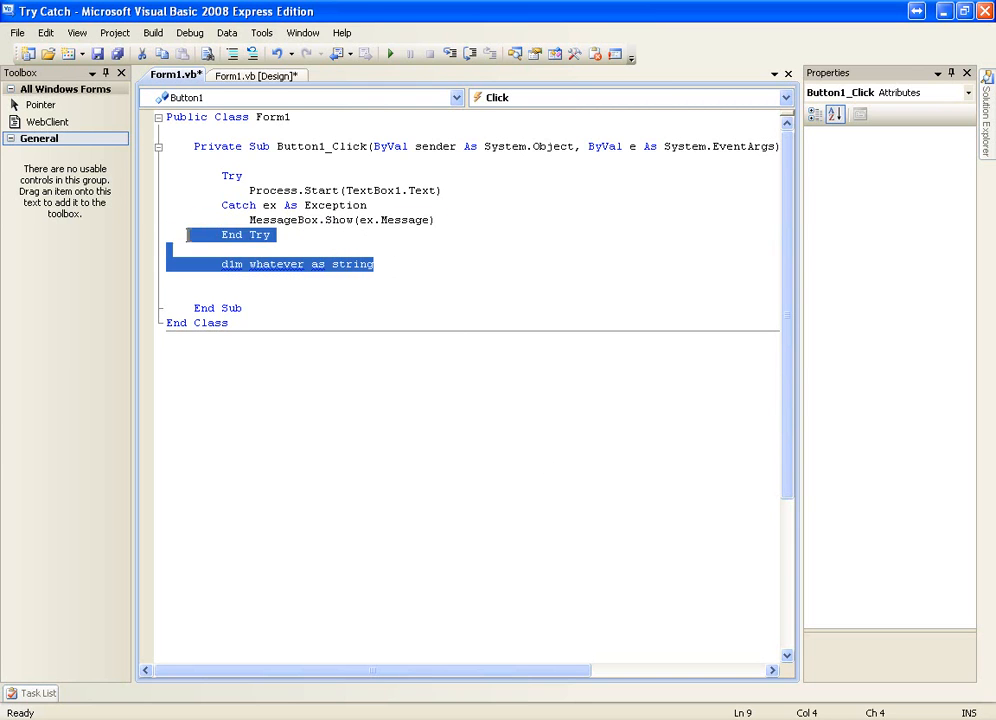
key(Delete)
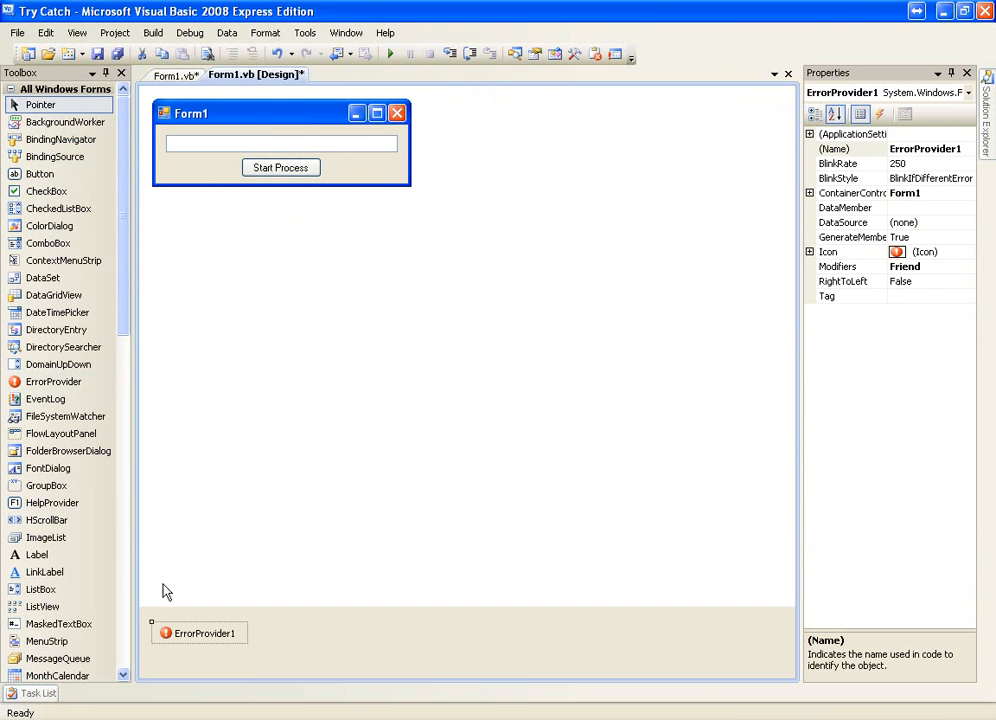
Select TextBox1 on Form1 to show its properties.
click(282, 143)
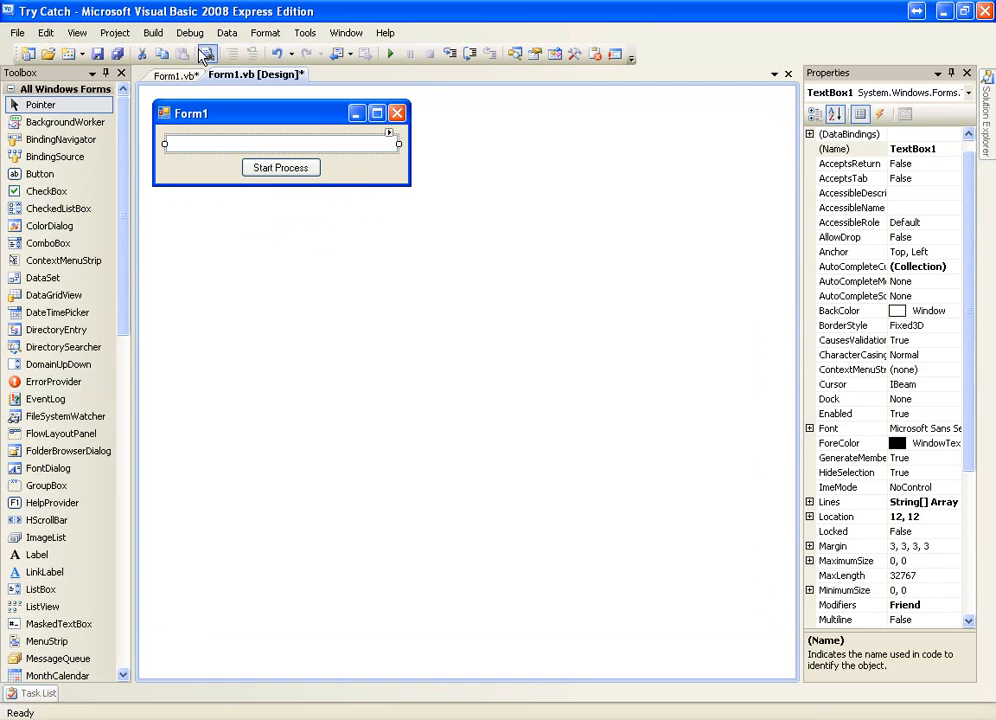